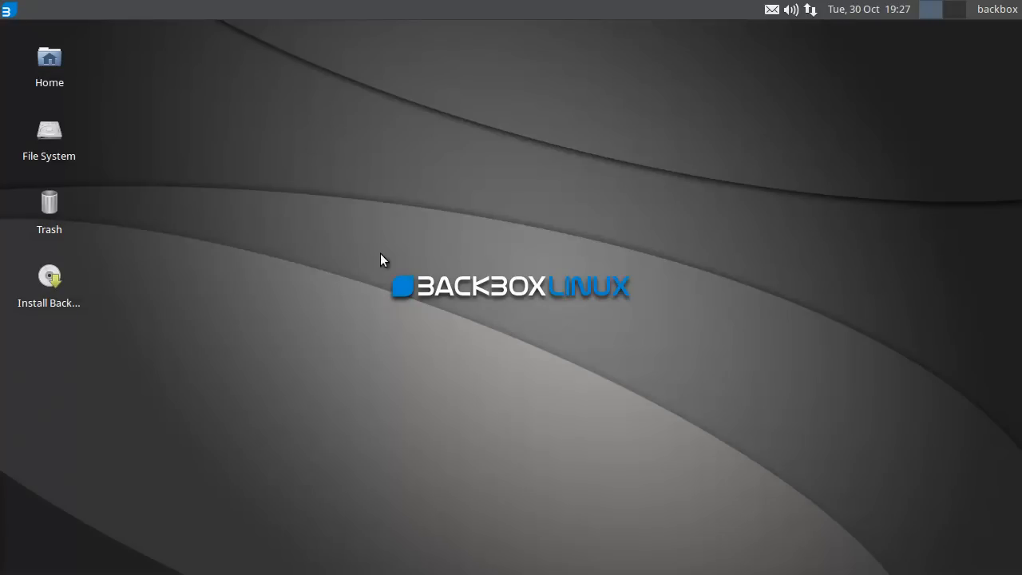
{"action": "mouse_move", "coordinate": [377, 333]}
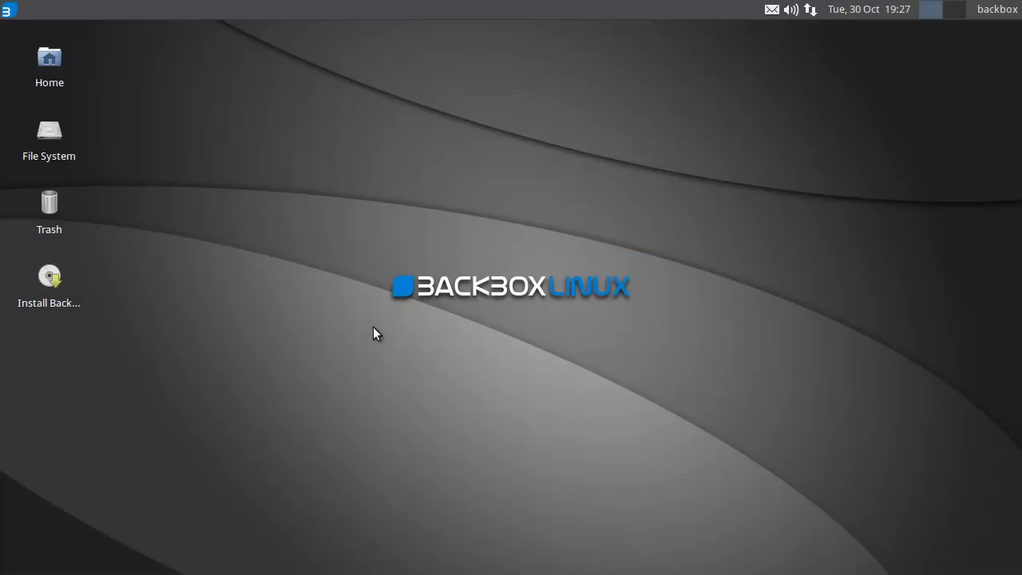
{"action": "mouse_move", "coordinate": [383, 327]}
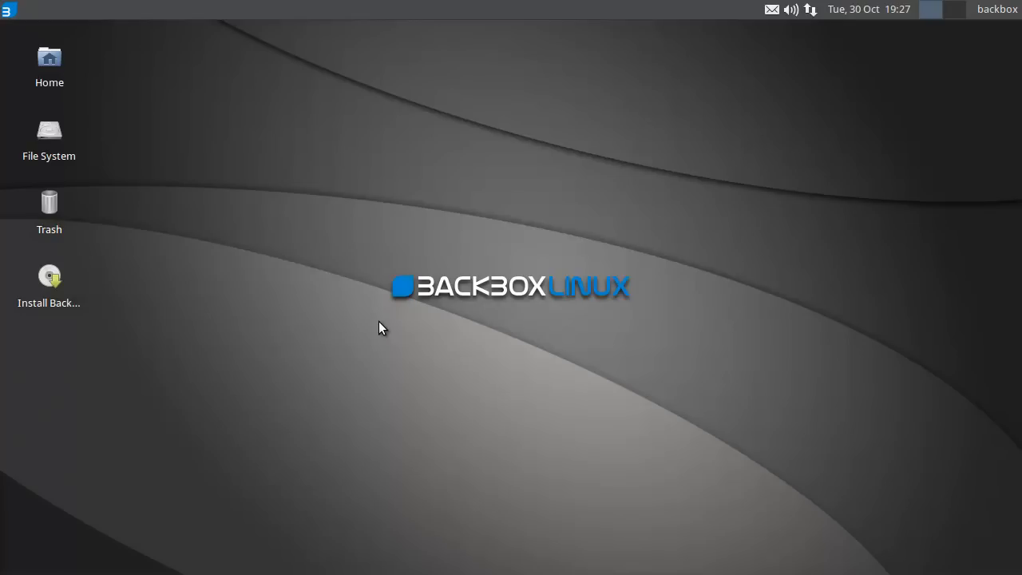
{"action": "mouse_move", "coordinate": [319, 322]}
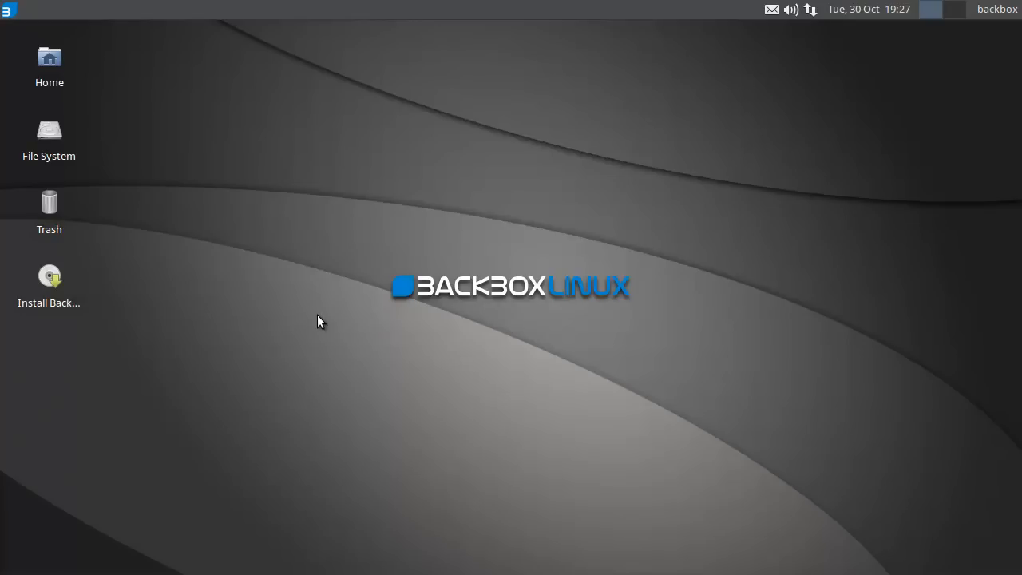
Bring up the BackBox application menu to browse the Auditing tool categories.
{"action": "left_click", "coordinate": [10, 9]}
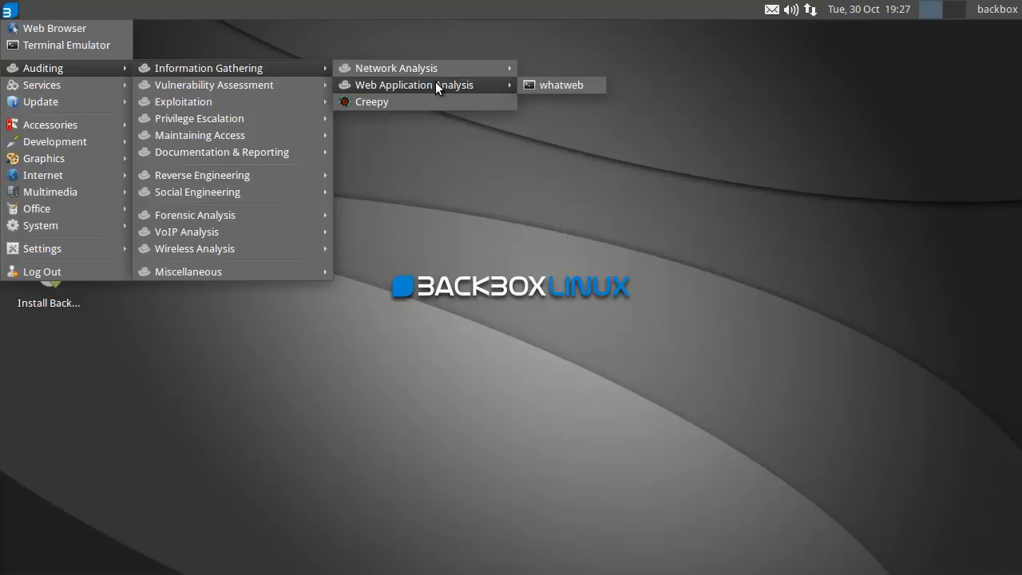
{"action": "mouse_move", "coordinate": [371, 102]}
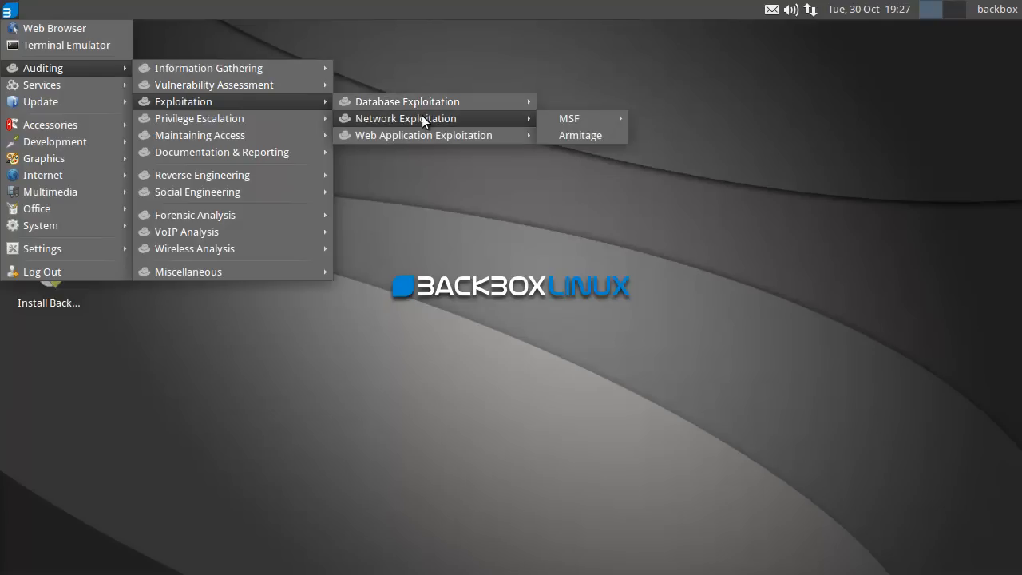
{"action": "mouse_move", "coordinate": [288, 127]}
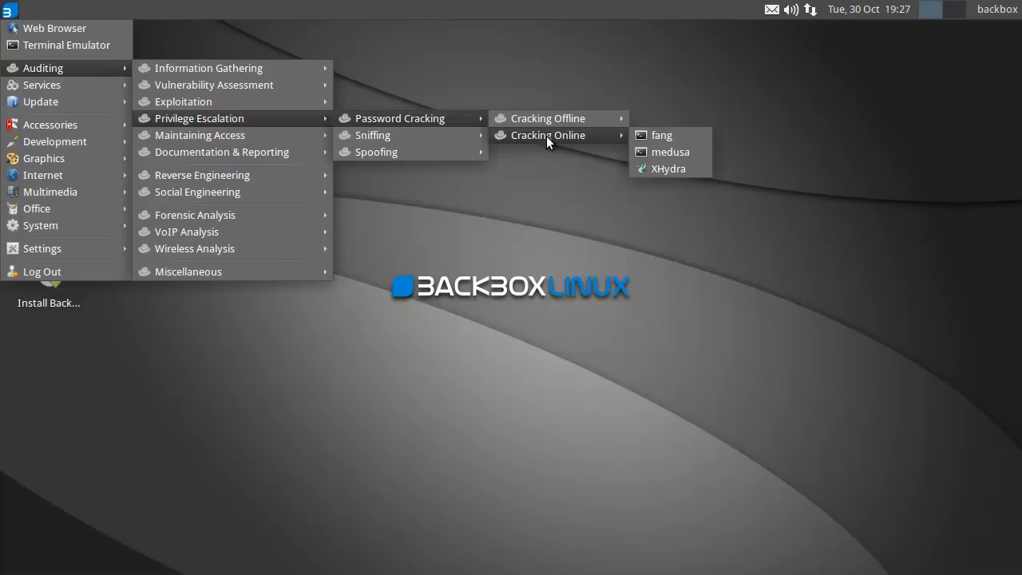
{"action": "mouse_move", "coordinate": [377, 152]}
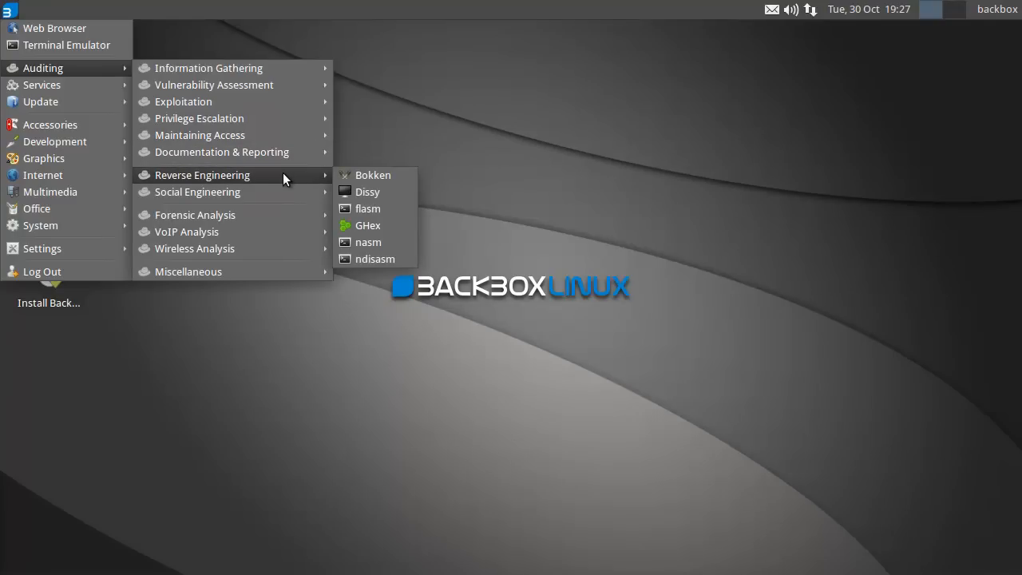
{"action": "mouse_move", "coordinate": [373, 174]}
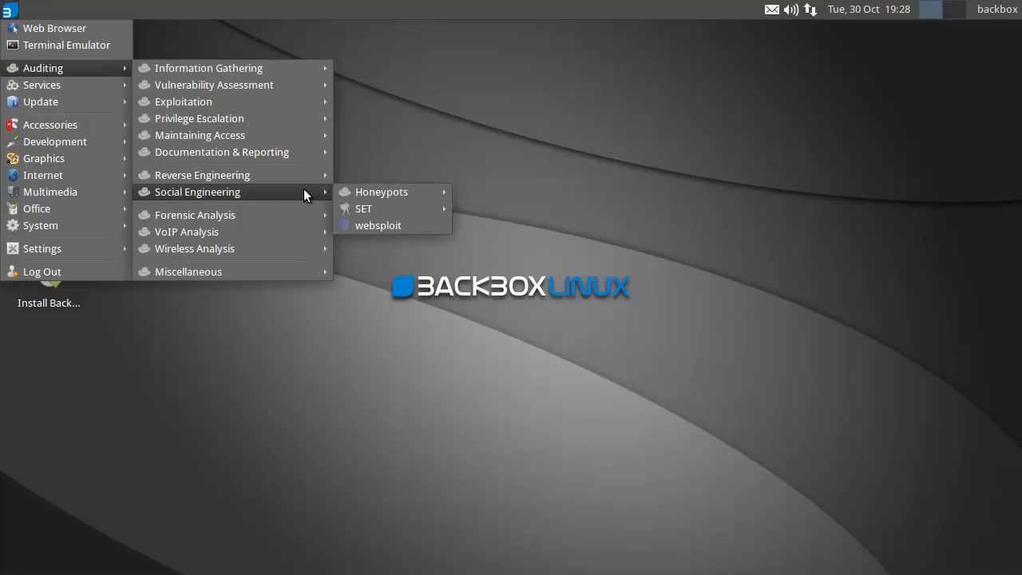
{"action": "mouse_move", "coordinate": [364, 207]}
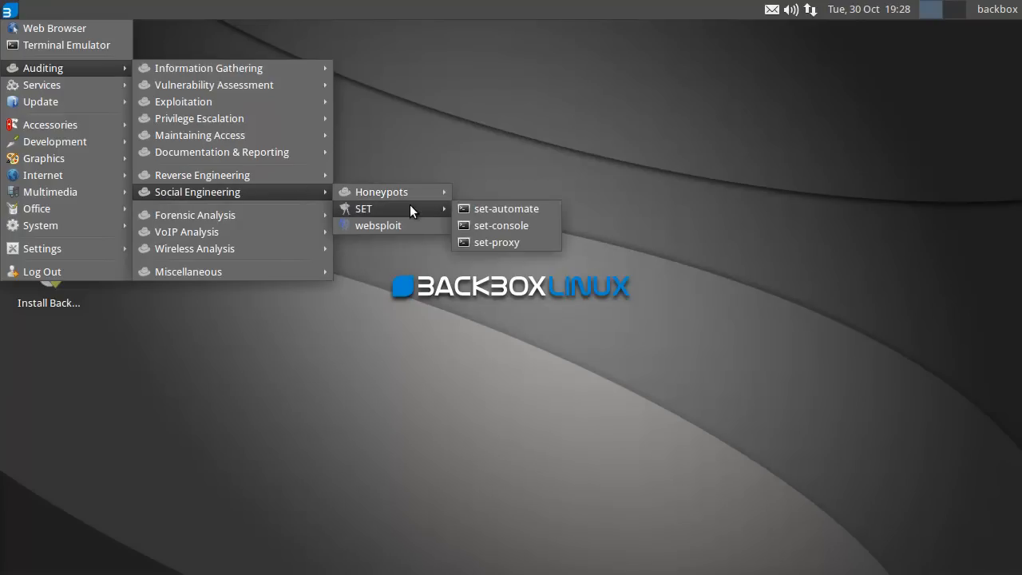
{"action": "mouse_move", "coordinate": [377, 225]}
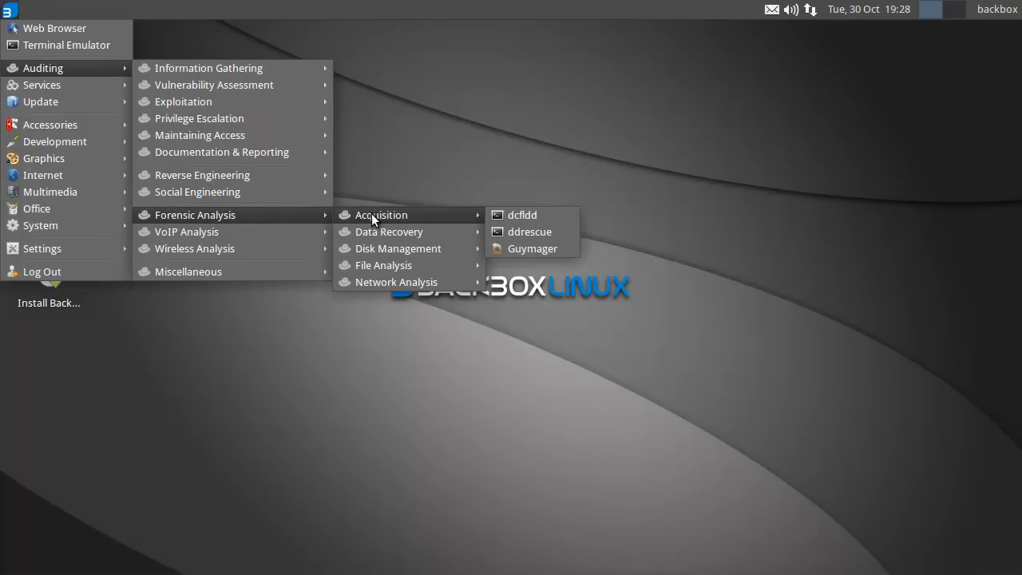
{"action": "mouse_move", "coordinate": [383, 265]}
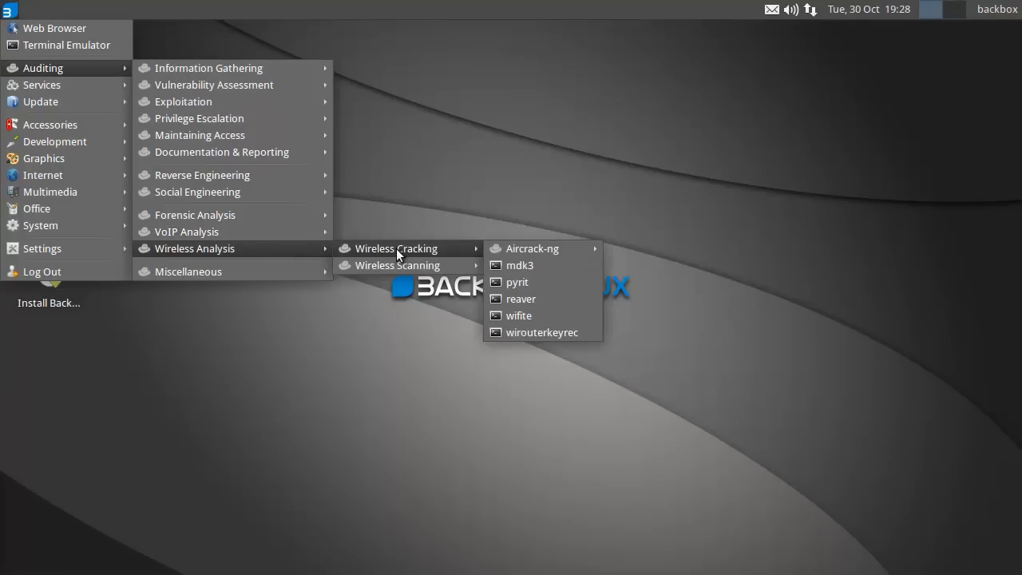
{"action": "mouse_move", "coordinate": [518, 316]}
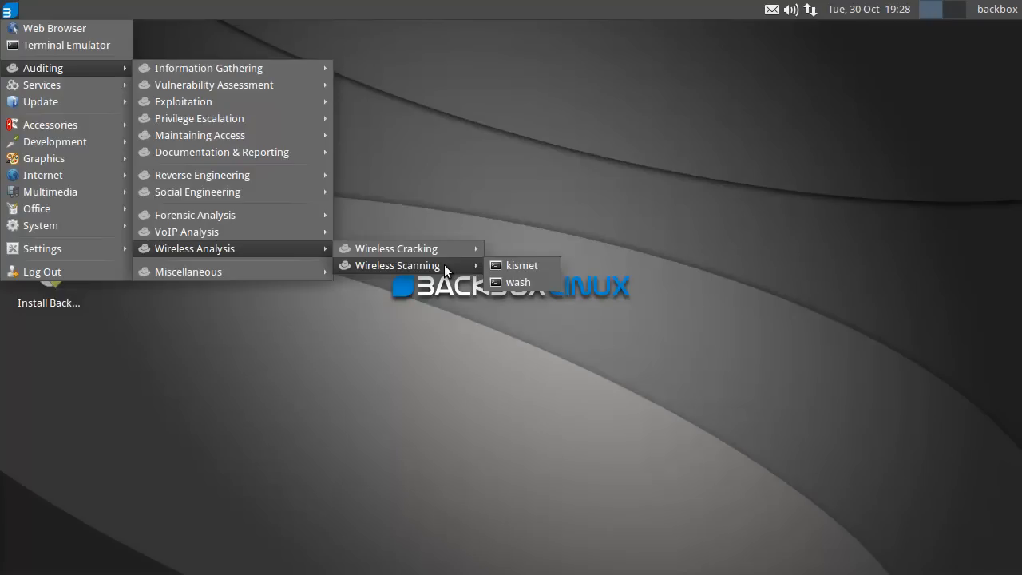
{"action": "mouse_move", "coordinate": [489, 278]}
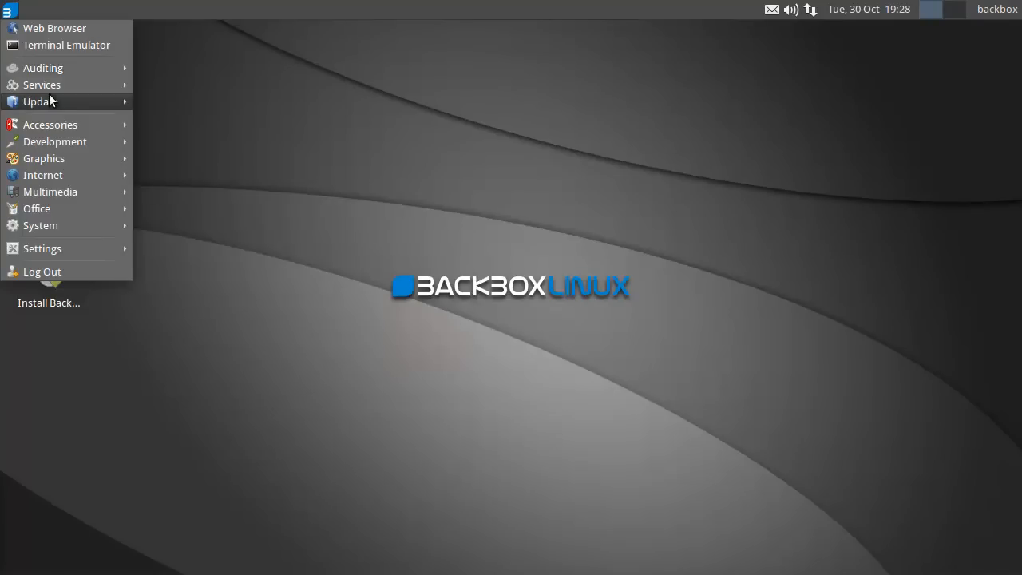
{"action": "mouse_move", "coordinate": [170, 102]}
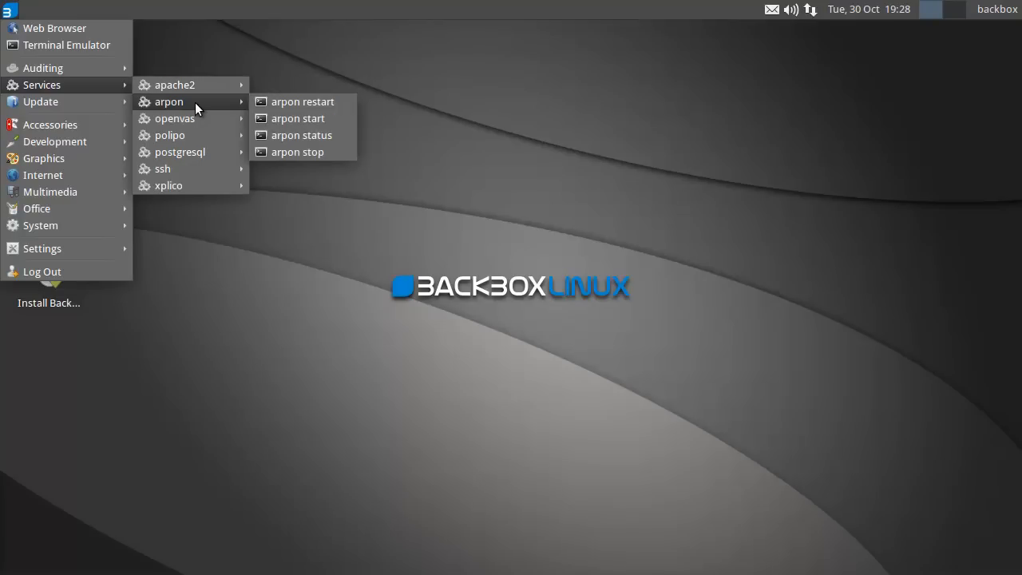
{"action": "mouse_move", "coordinate": [163, 170]}
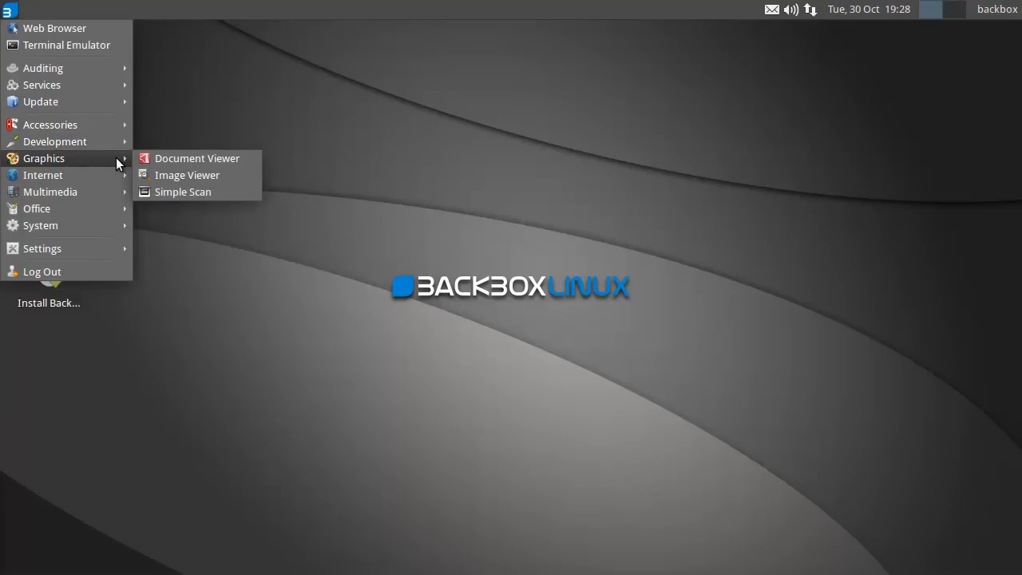
{"action": "mouse_move", "coordinate": [50, 191]}
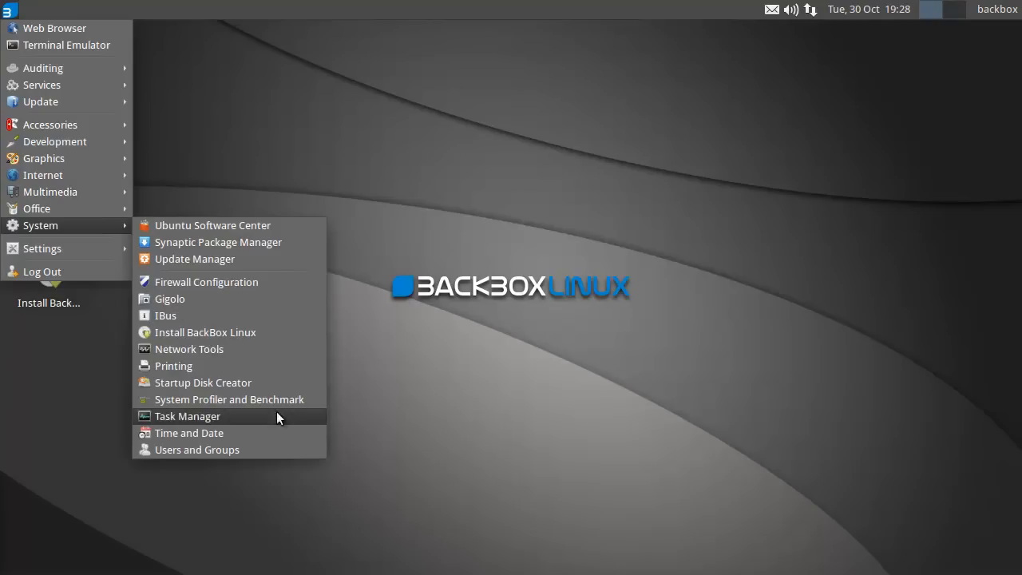
{"action": "mouse_move", "coordinate": [399, 399]}
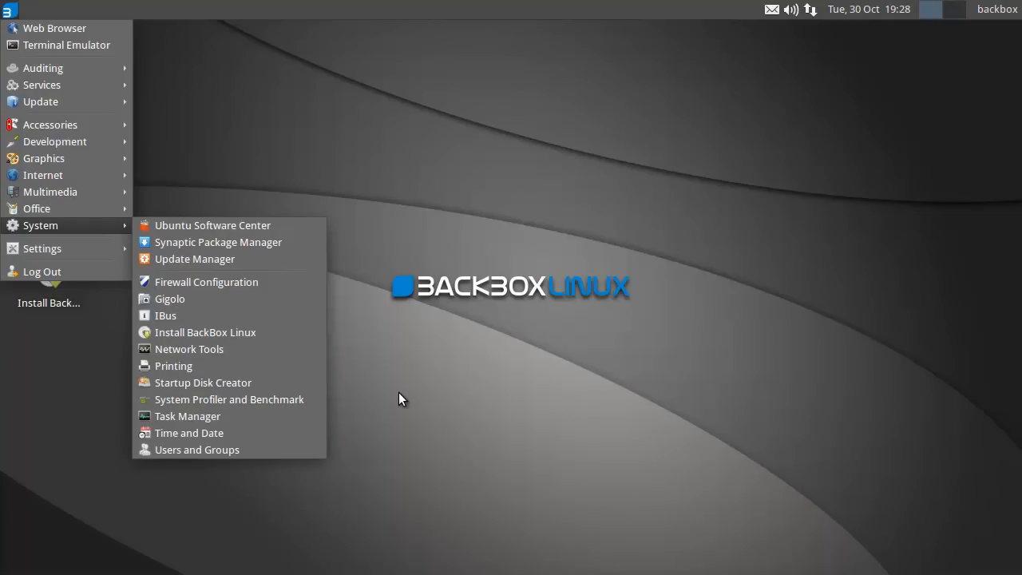
{"action": "mouse_move", "coordinate": [355, 400]}
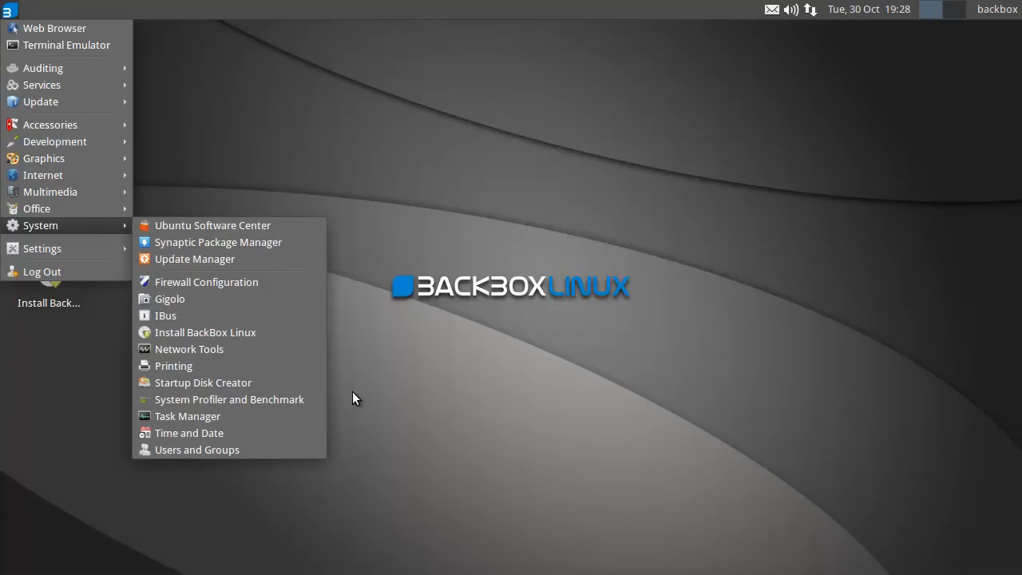
{"action": "mouse_move", "coordinate": [96, 240]}
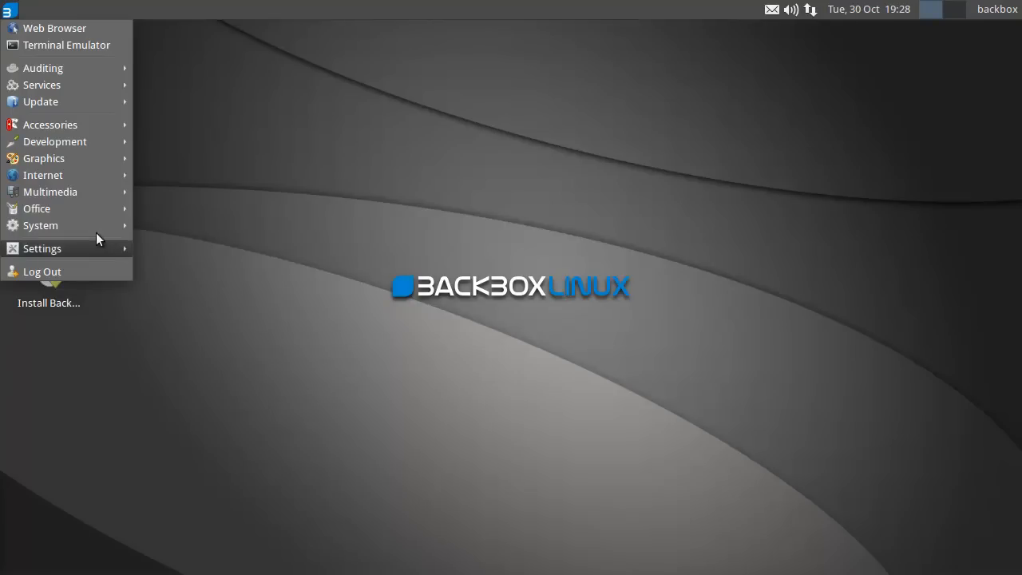
{"action": "mouse_move", "coordinate": [108, 64]}
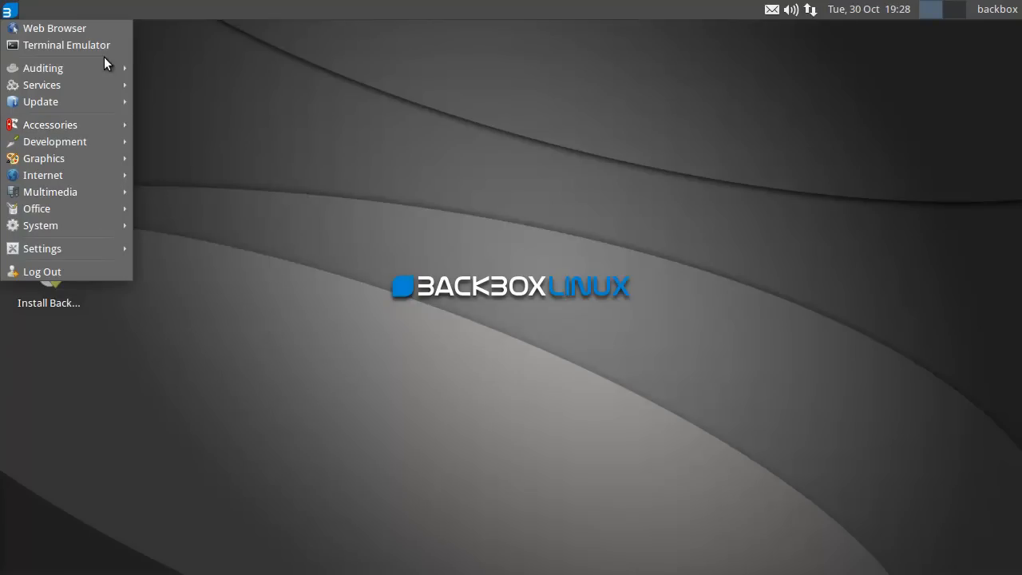
In a new terminal, print $DESKTOP_SESSION (backbox) and begin the uname command.
{"action": "left_click", "coordinate": [68, 45]}
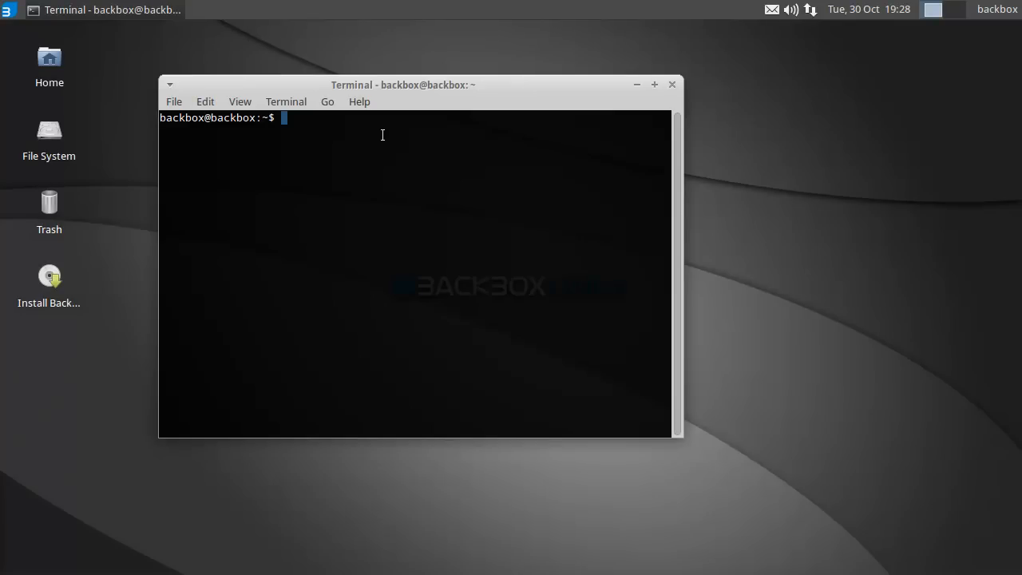
{"action": "type", "text": "echo"}
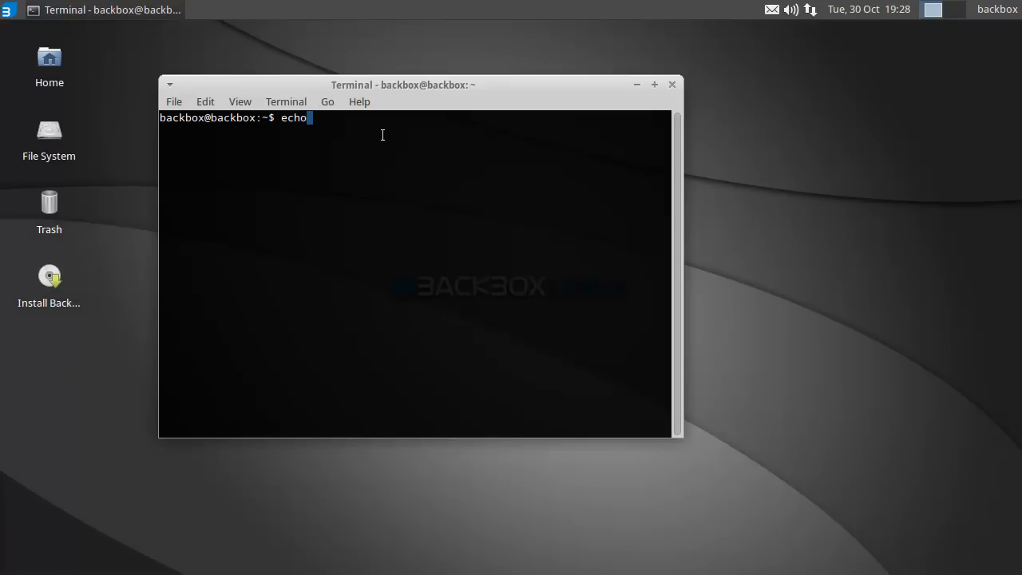
{"action": "type", "text": "$DES"}
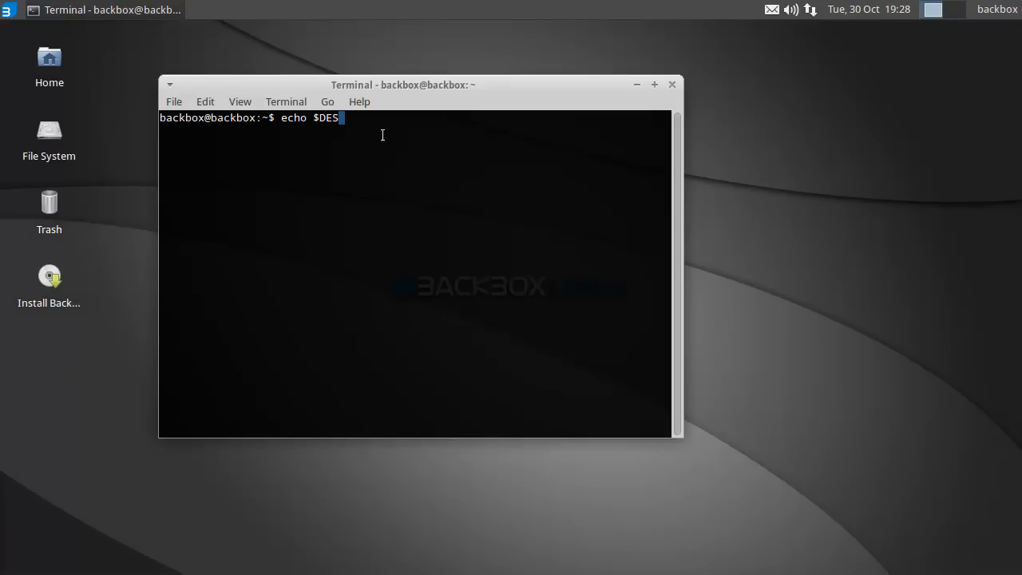
{"action": "type", "text": "KTOP_SESS"}
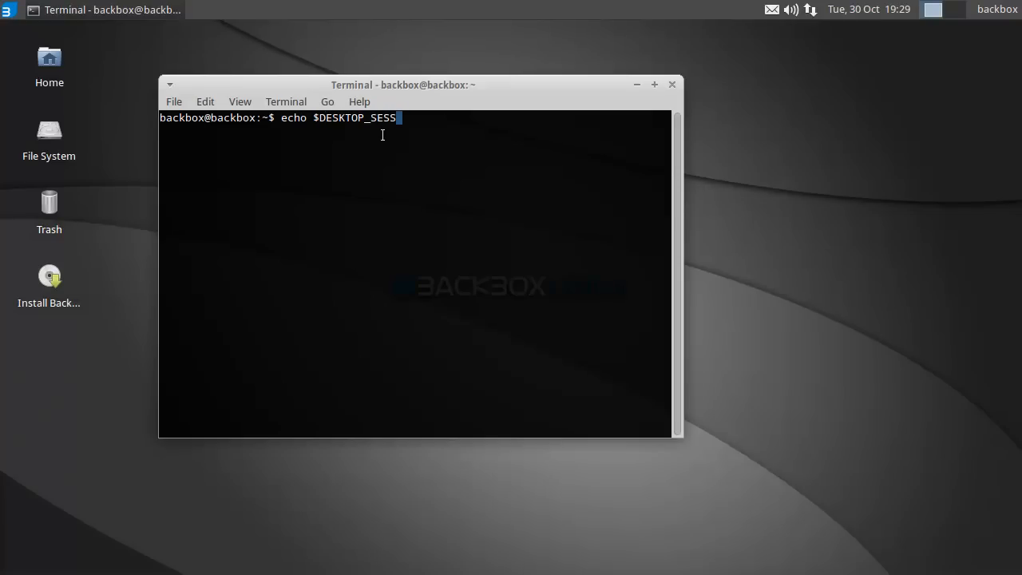
{"action": "key", "text": "Return"}
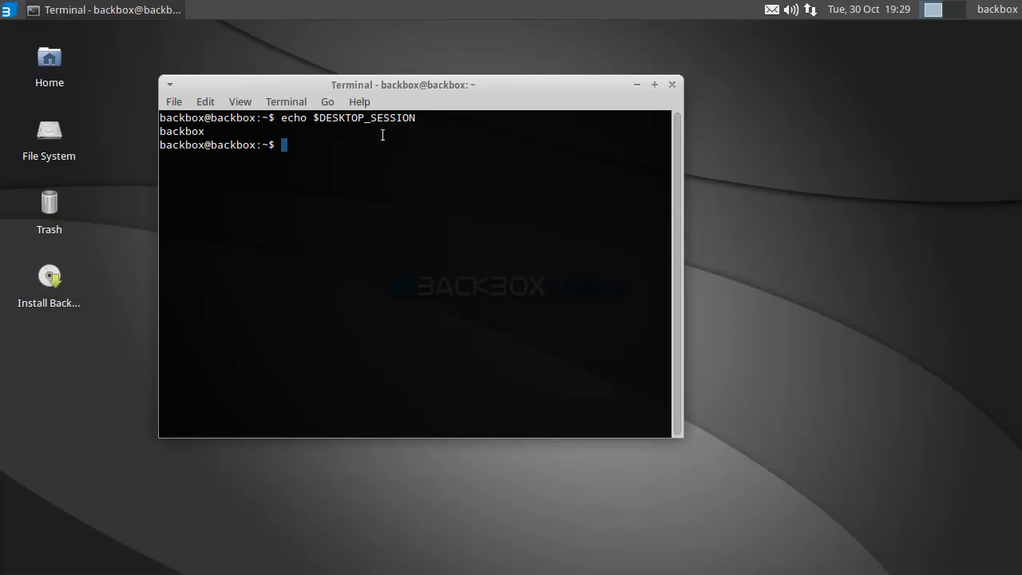
{"action": "type", "text": "uname -a"}
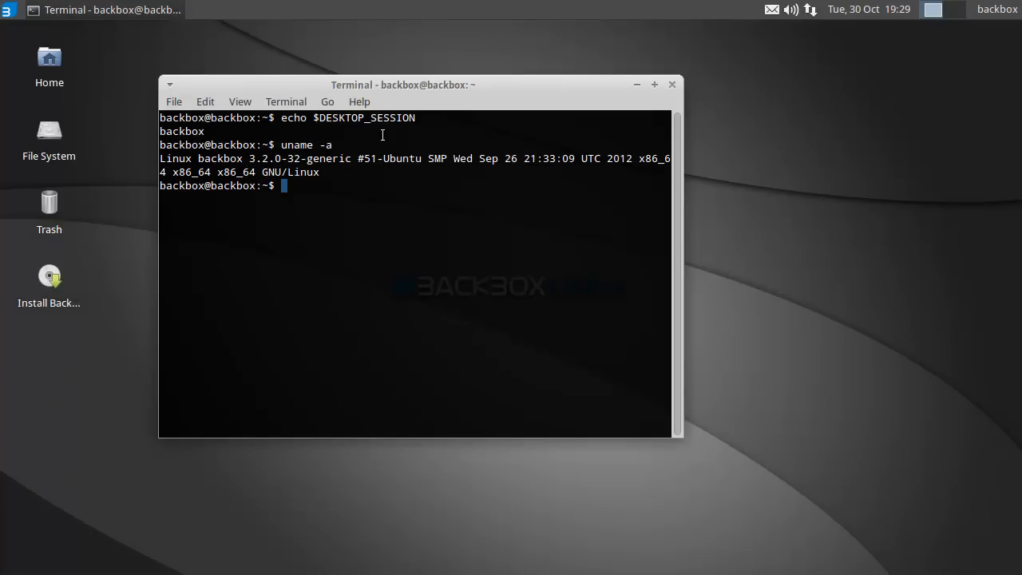
Show the kernel info with uname -a and begin an echo command.
{"action": "type", "text": "echo"}
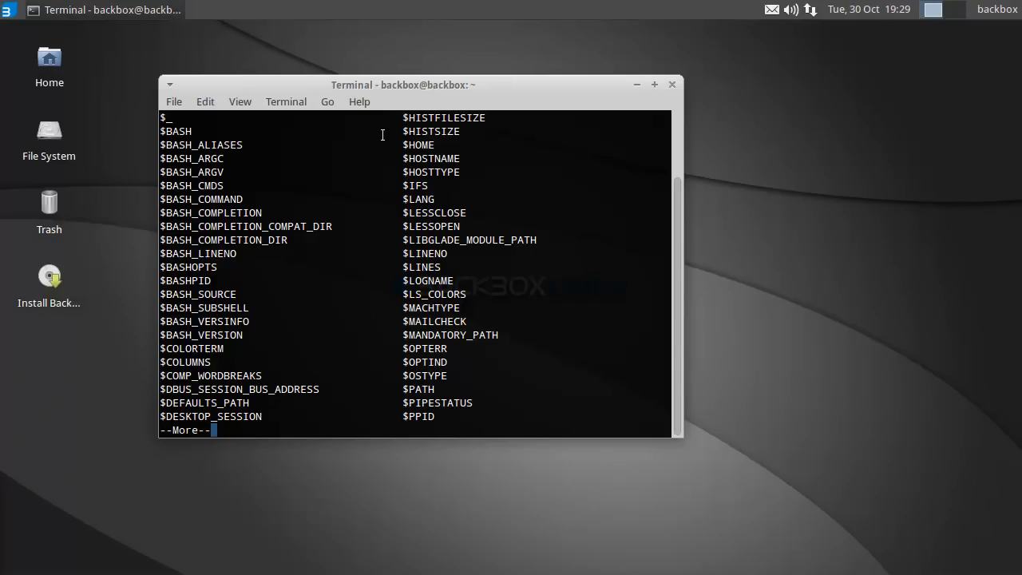
Page past the variable list, then echo $GDMSESSION (backbox) and $XAUTHORITY path.
{"action": "key", "text": "space"}
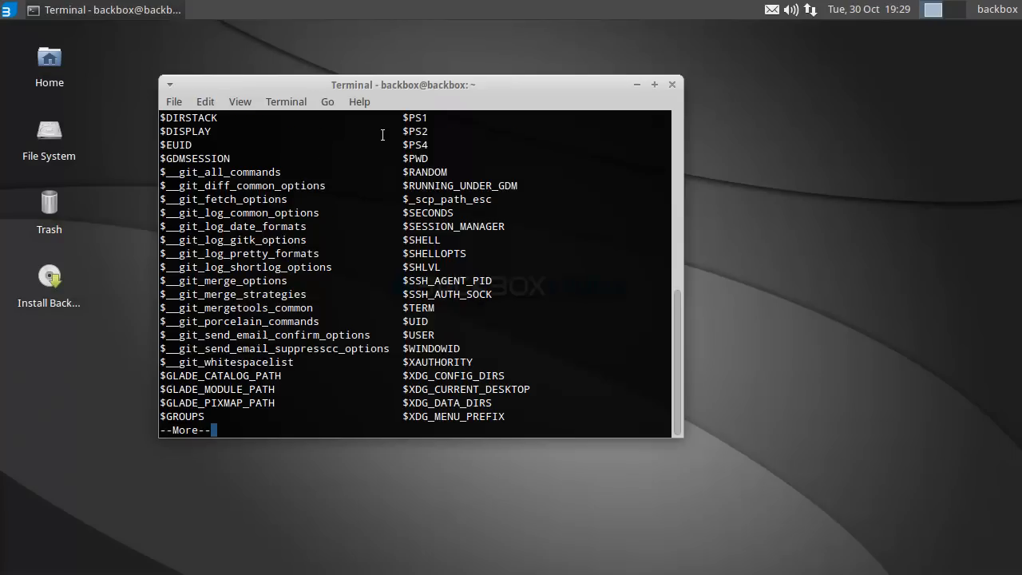
{"action": "type", "text": "uname -a"}
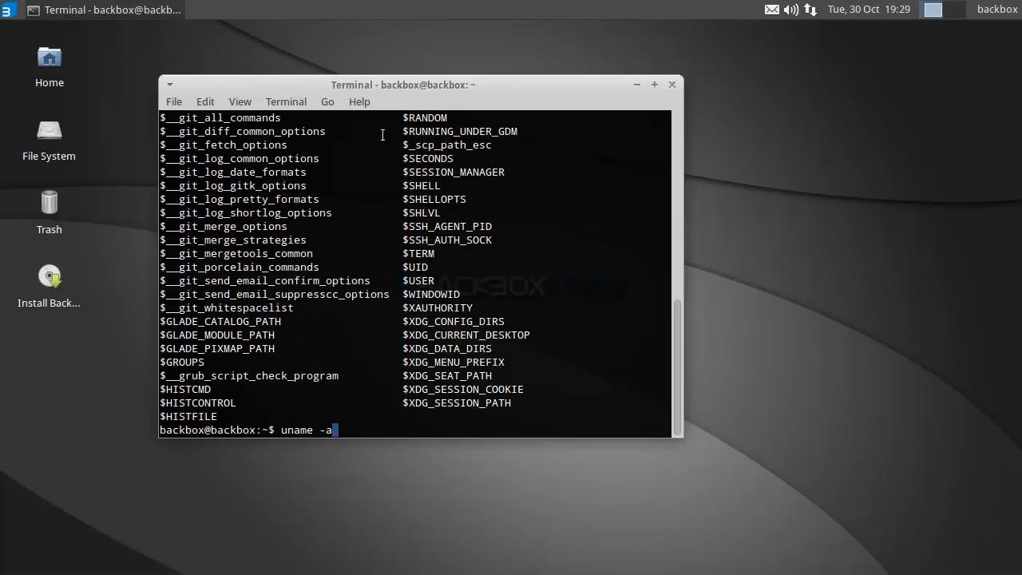
{"action": "type", "text": "echo $GDMSESSION"}
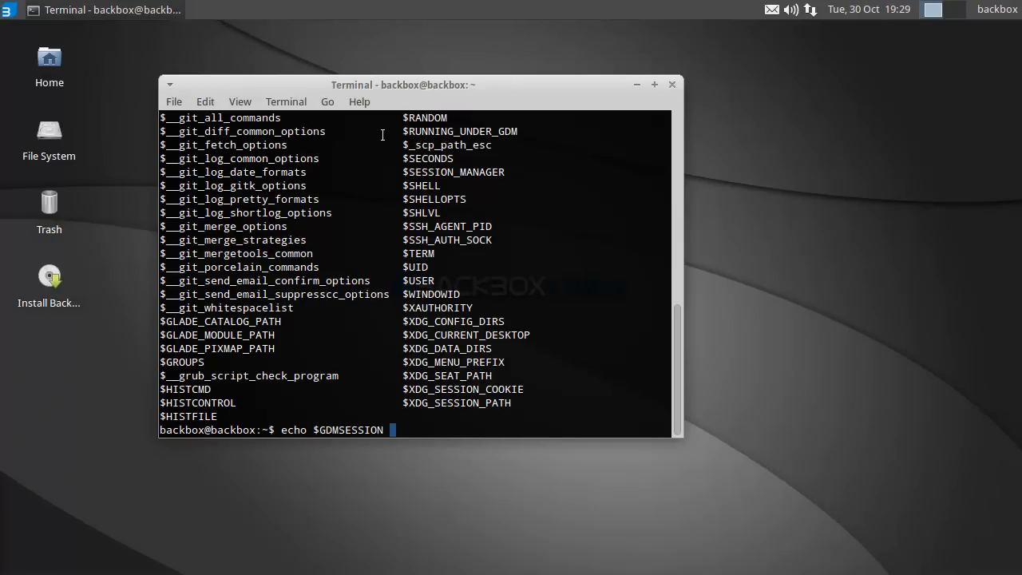
{"action": "key", "text": "Return"}
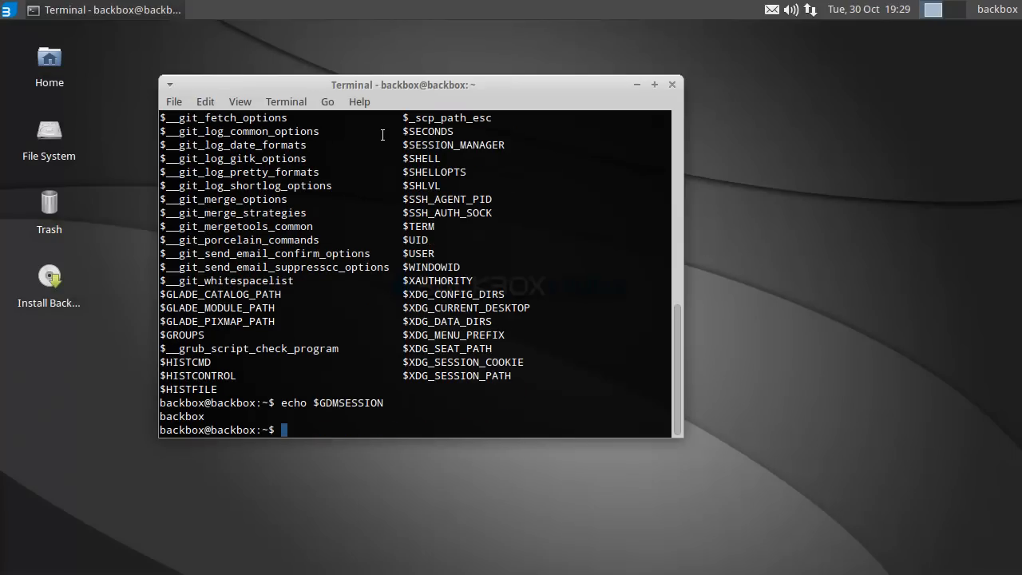
{"action": "type", "text": "echo $"}
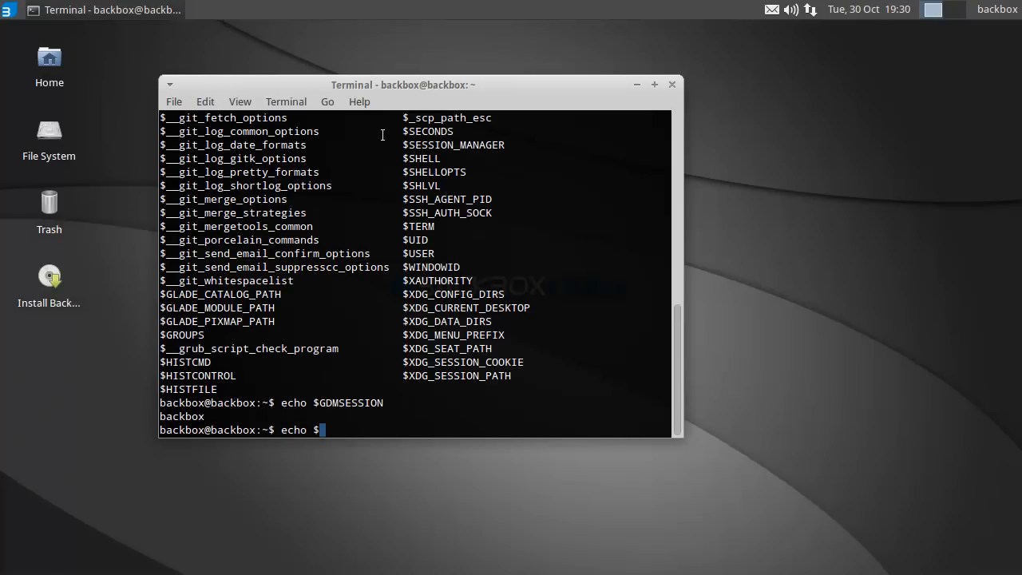
{"action": "type", "text": "XAUTHORITY"}
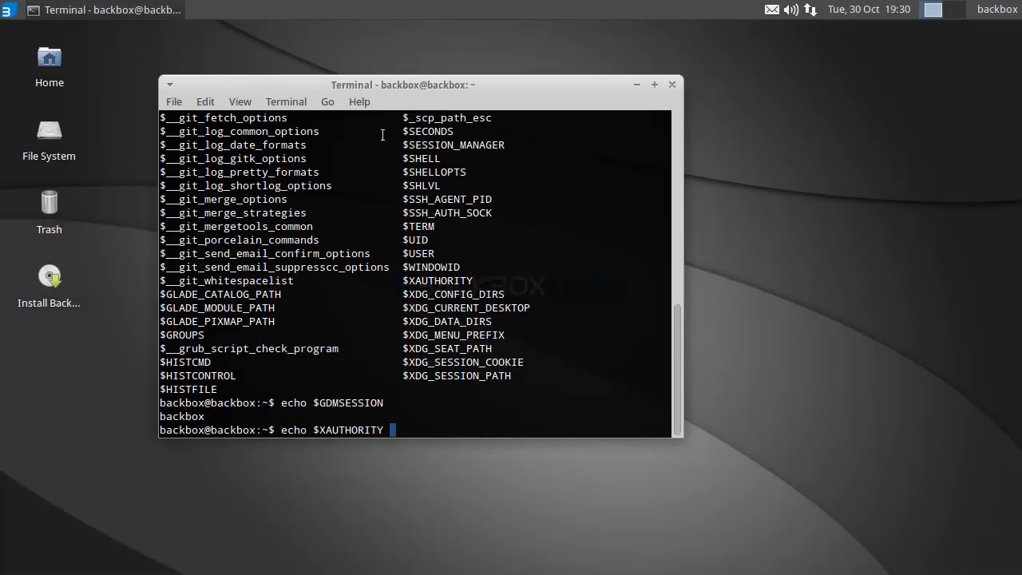
{"action": "key", "text": "Return"}
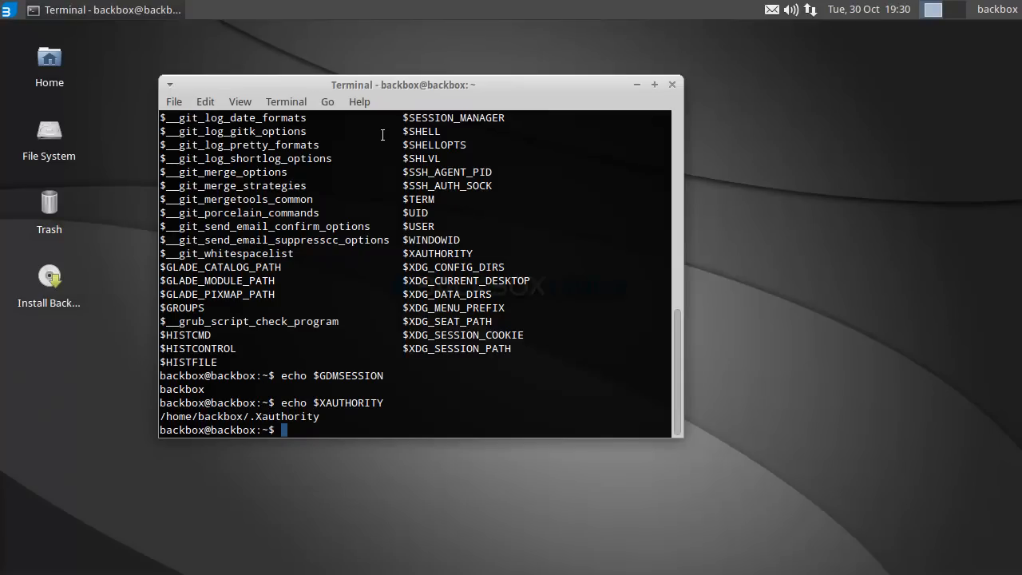
Echo $TERM (xterm) and $USER (backbox).
{"action": "type", "text": "echo"}
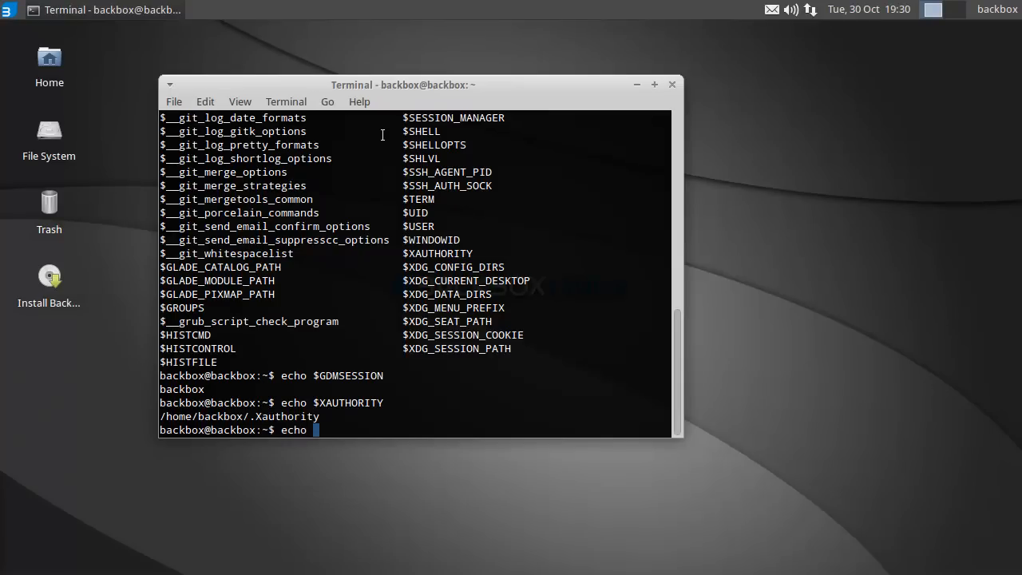
{"action": "type", "text": "$Te"}
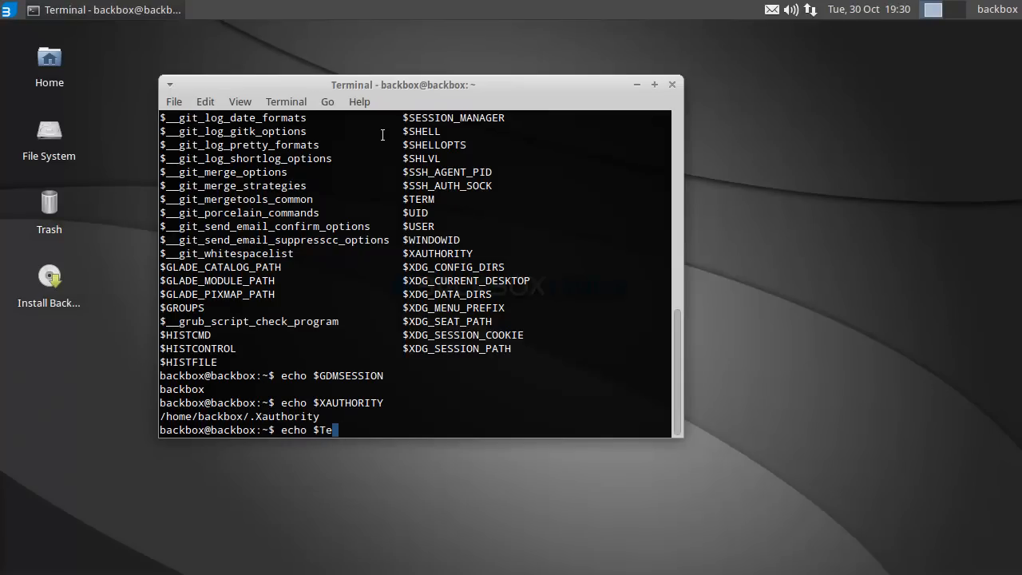
{"action": "key", "text": "Return"}
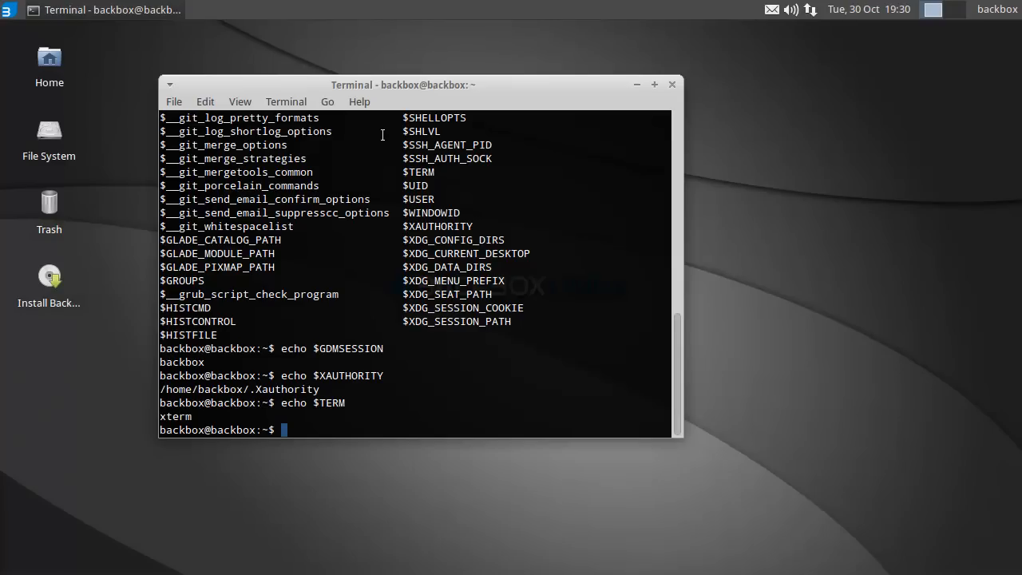
{"action": "type", "text": "echo"}
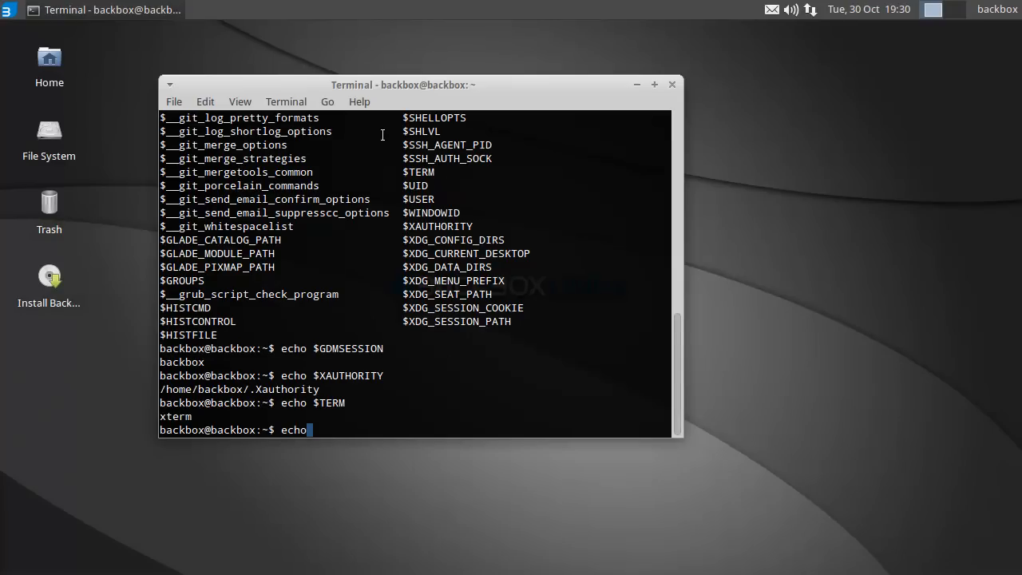
{"action": "type", "text": "$U"}
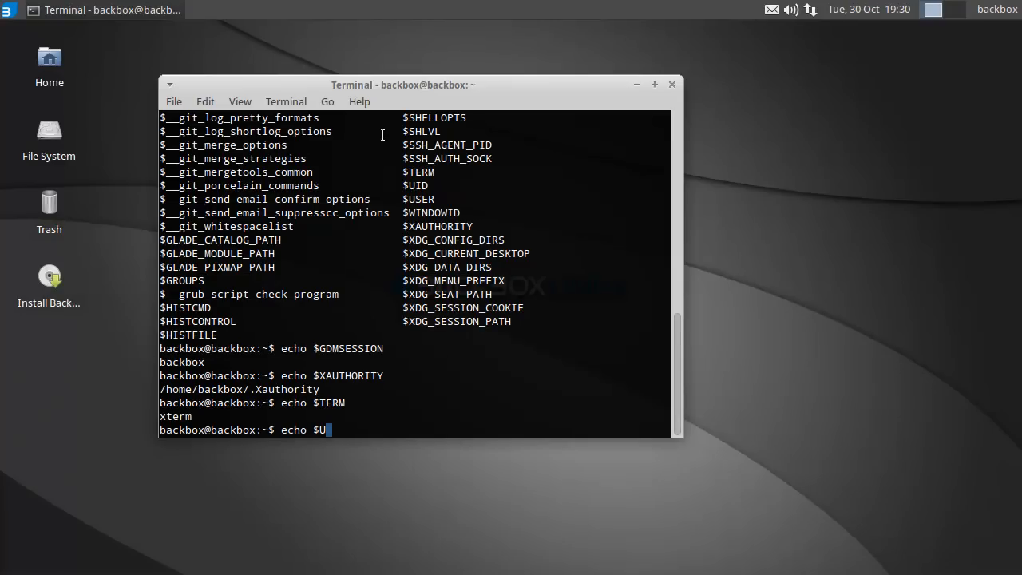
{"action": "key", "text": "Return"}
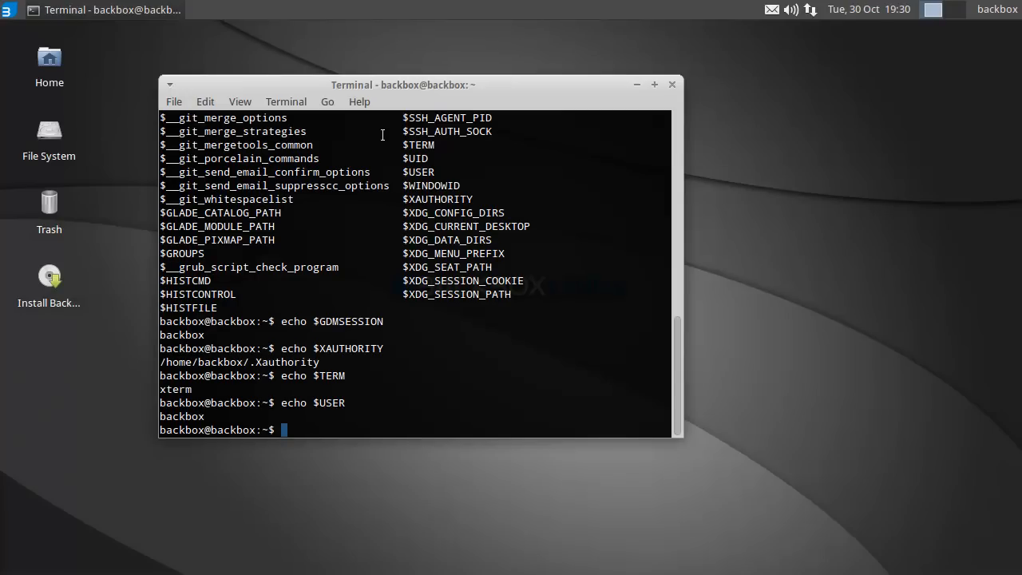
Echo $XDG_CURRENT_DESKTOP to show the current desktop environment.
{"action": "type", "text": "echo"}
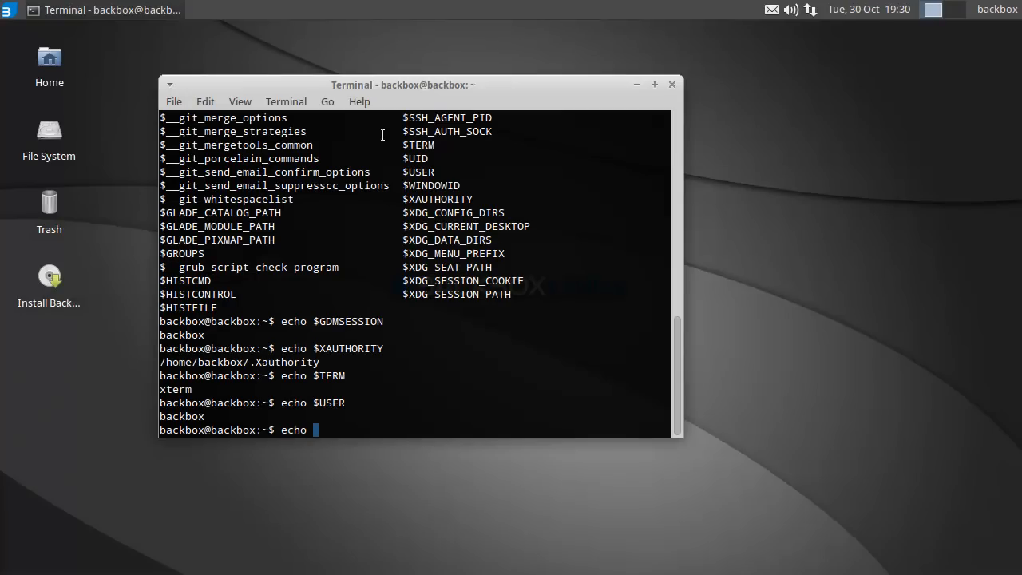
{"action": "type", "text": "$X"}
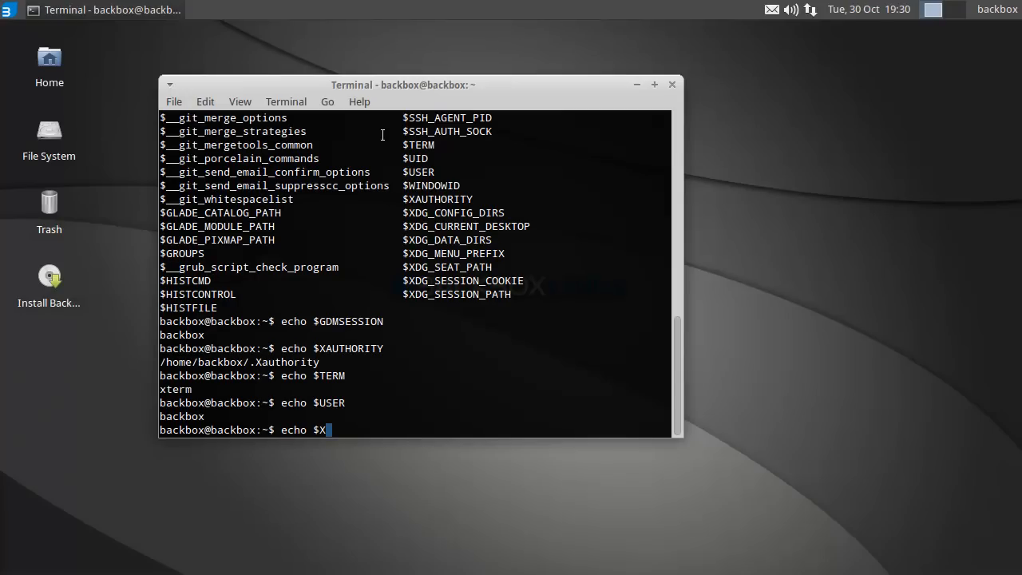
{"action": "type", "text": "DG_"}
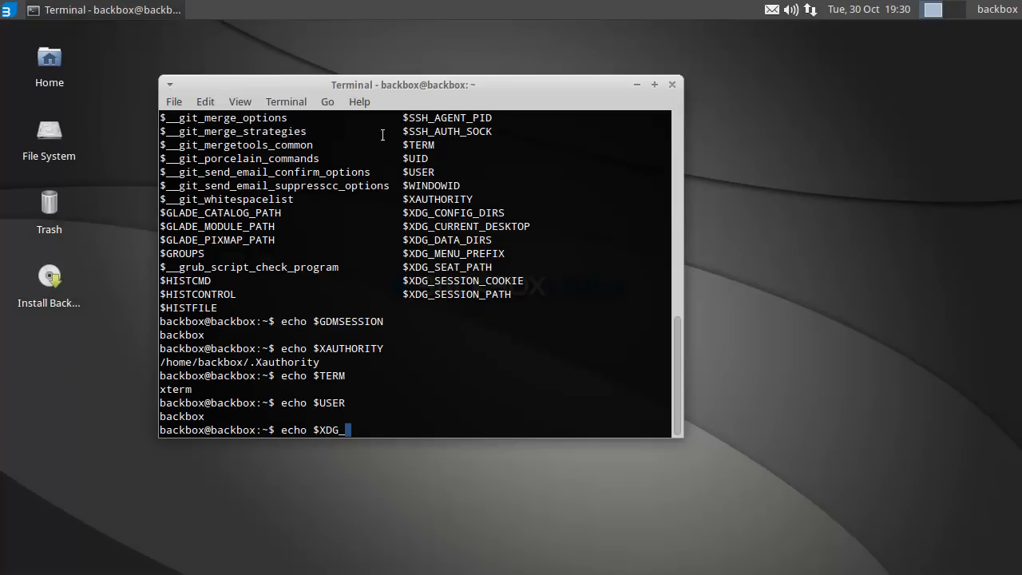
{"action": "type", "text": "Cu"}
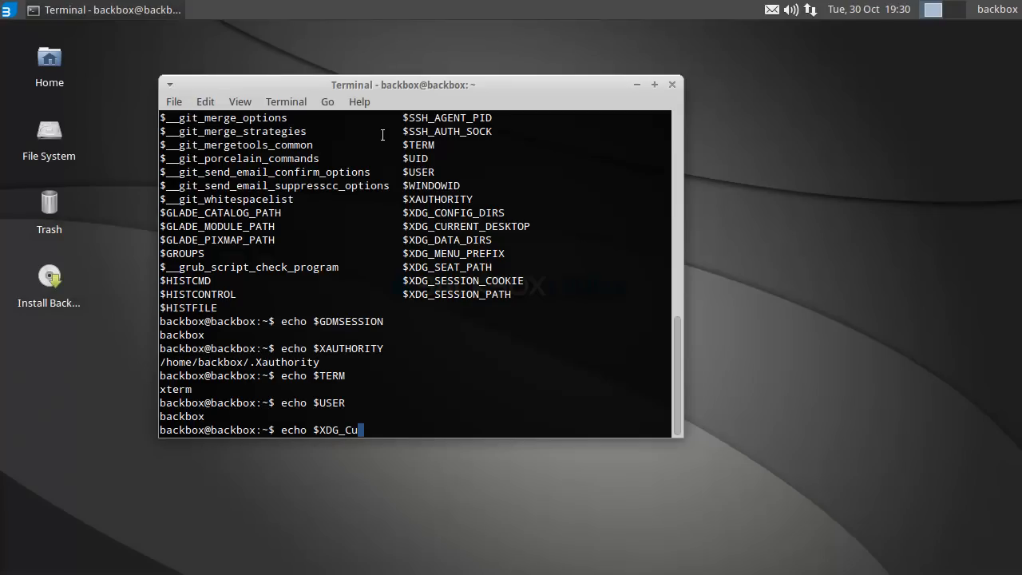
{"action": "key", "text": "Return"}
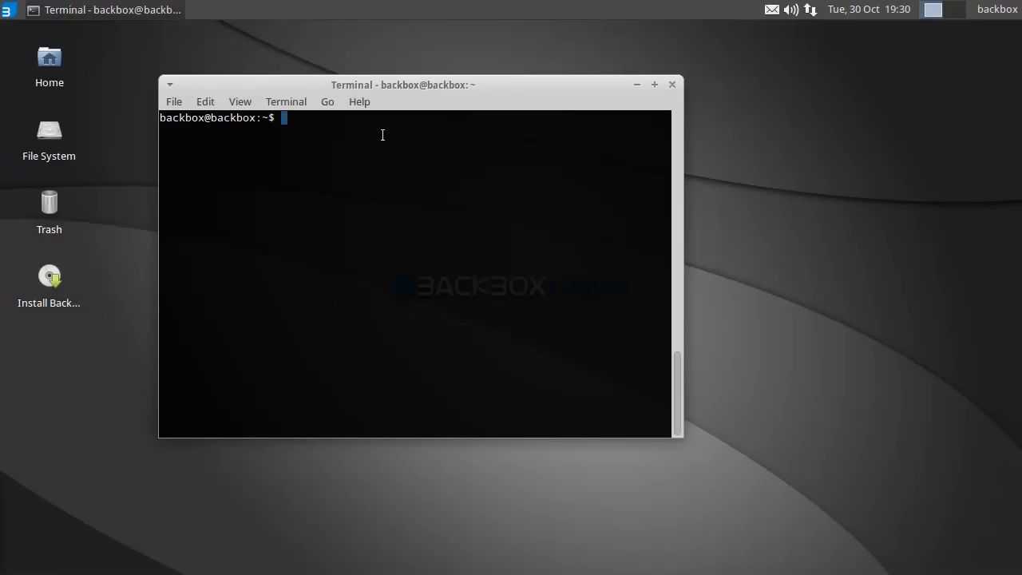
{"action": "mouse_move", "coordinate": [524, 62]}
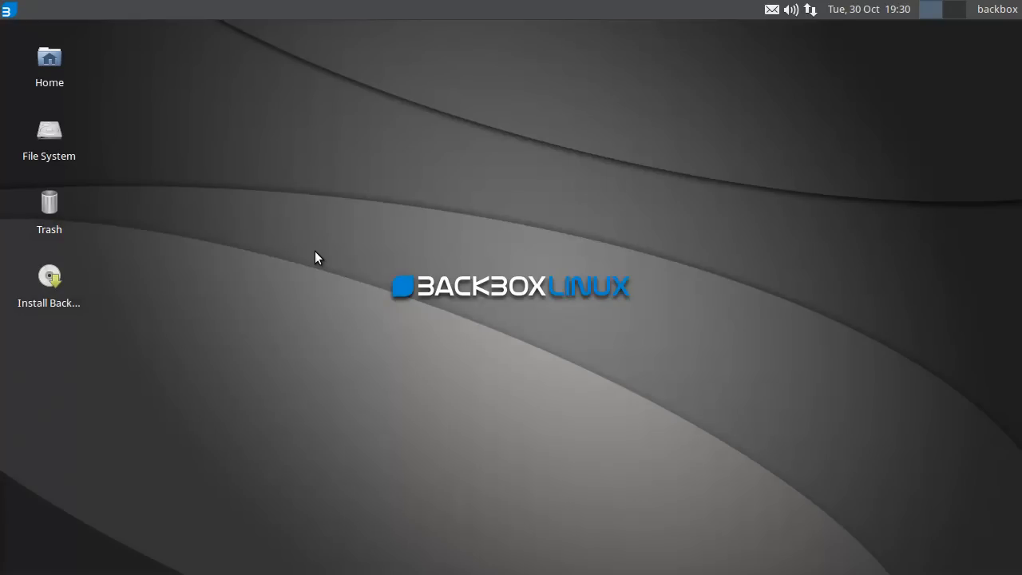
{"action": "mouse_move", "coordinate": [223, 45]}
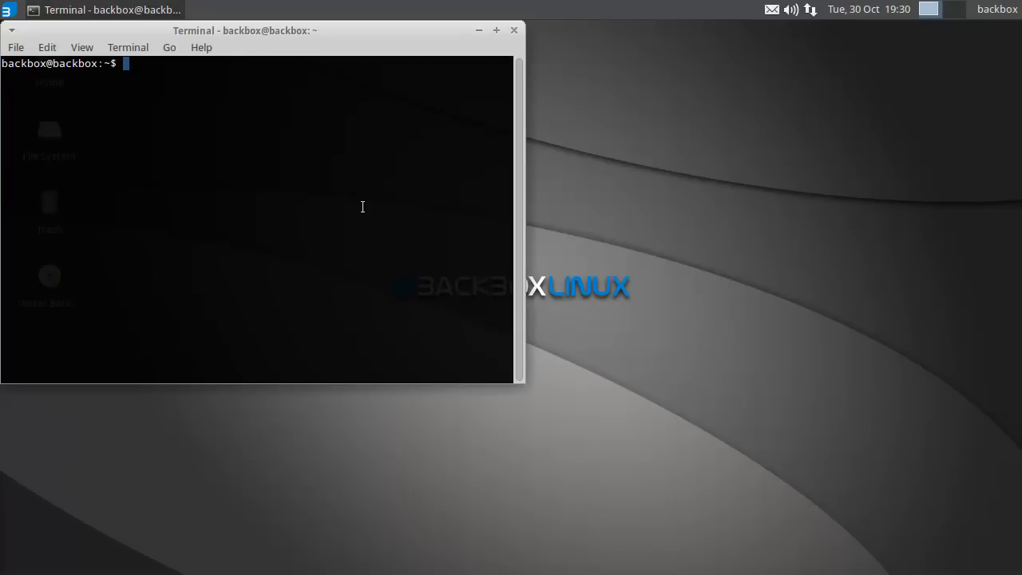
Run uname -a, recentre the terminal window, and list the root directory with ls /.
{"action": "type", "text": "uname -a"}
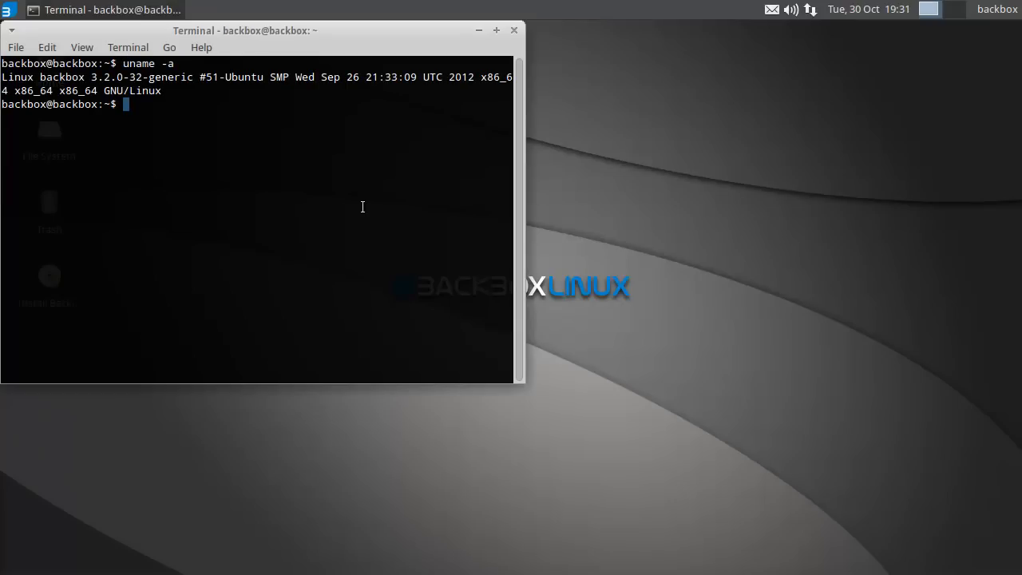
{"action": "left_click_drag", "start_coordinate": [245, 31], "coordinate": [371, 63]}
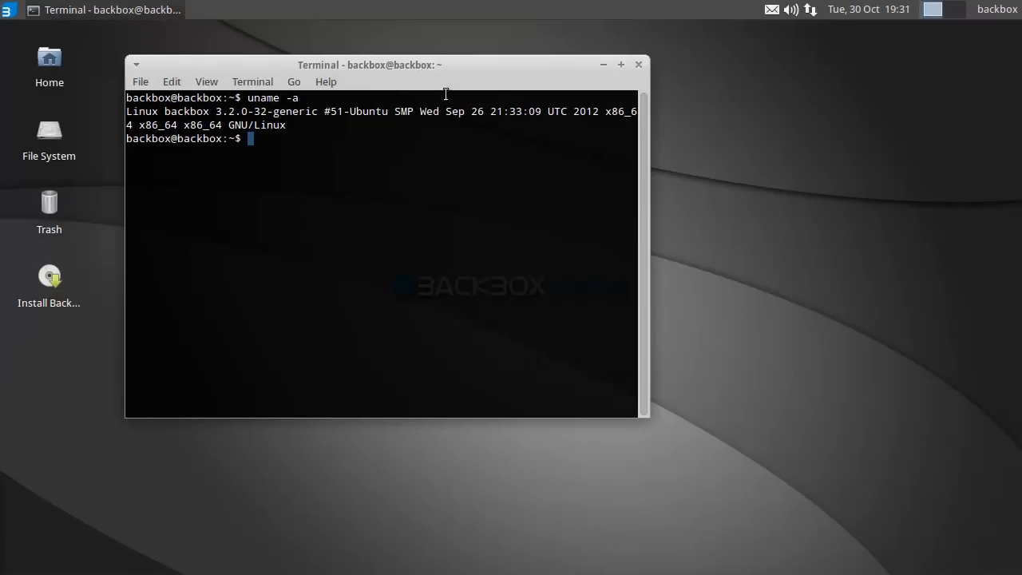
{"action": "mouse_move", "coordinate": [322, 147]}
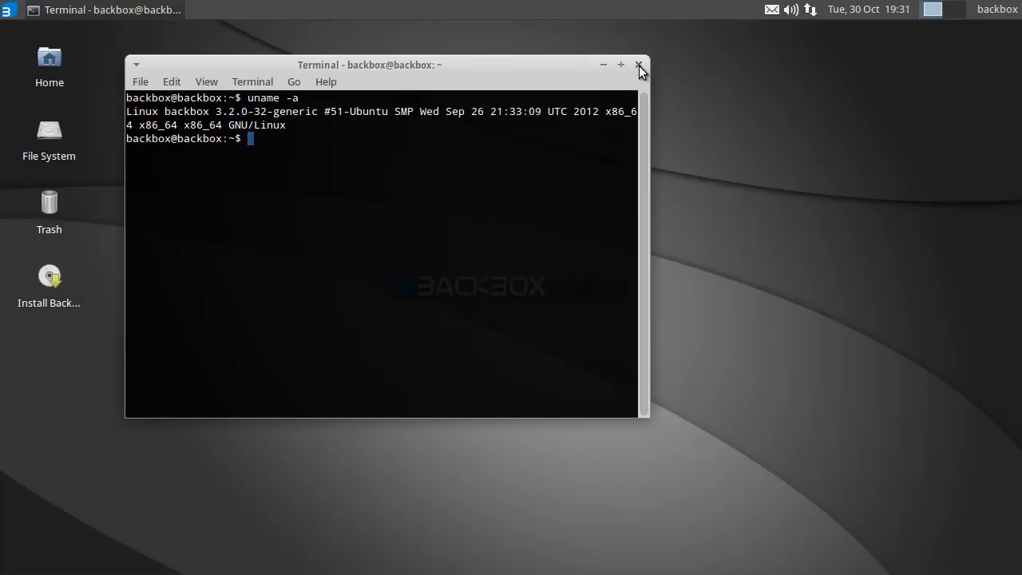
{"action": "type", "text": "1"}
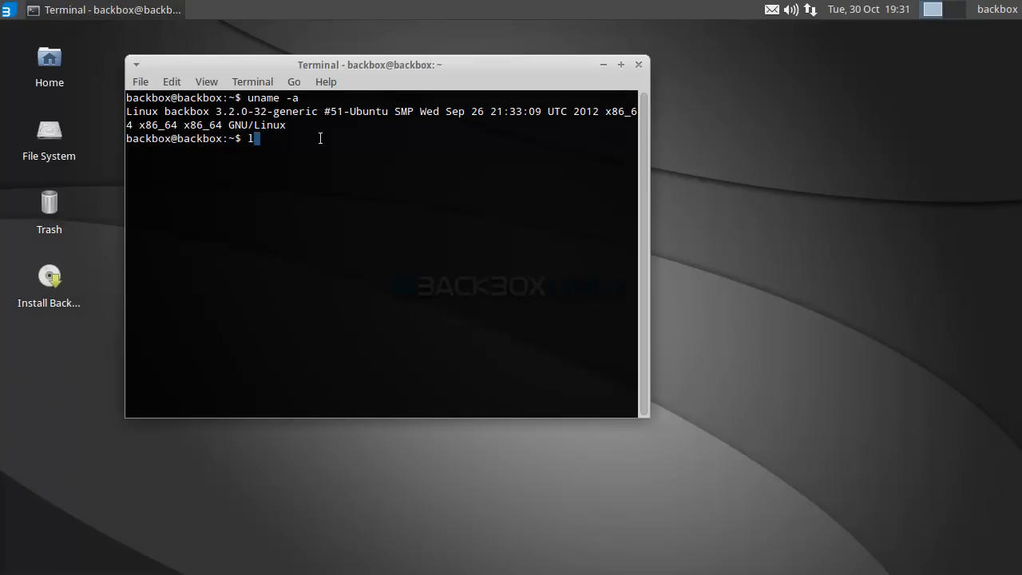
{"action": "type", "text": "s /"}
{"action": "key", "text": "Return"}
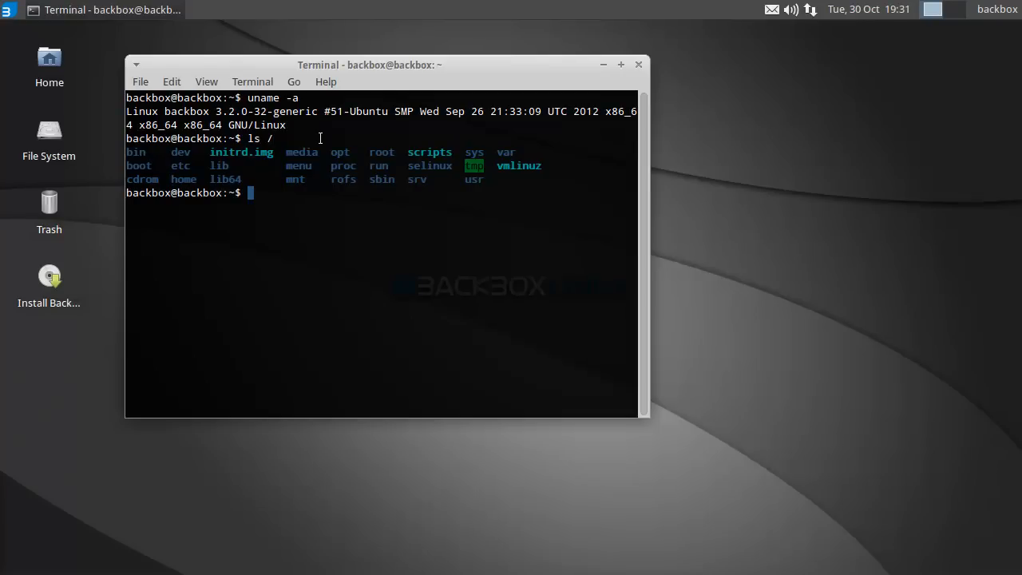
Change directory with cd toward /backbox and the /menu auditing categories.
{"action": "type", "text": "cd /menu"}
{"action": "type", "text": "cd auditing/"}
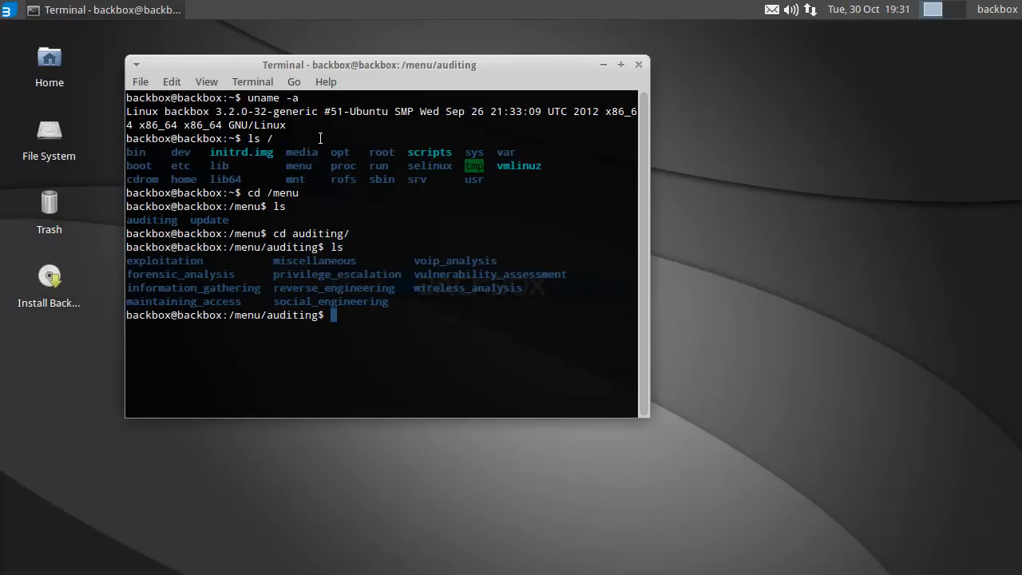
{"action": "type", "text": "c"}
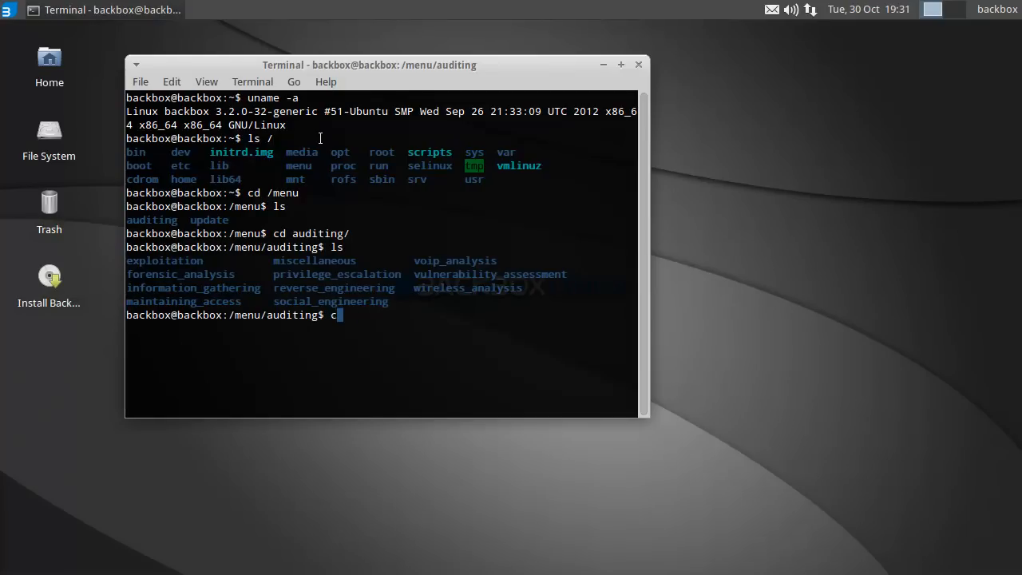
{"action": "type", "text": "d /bac"}
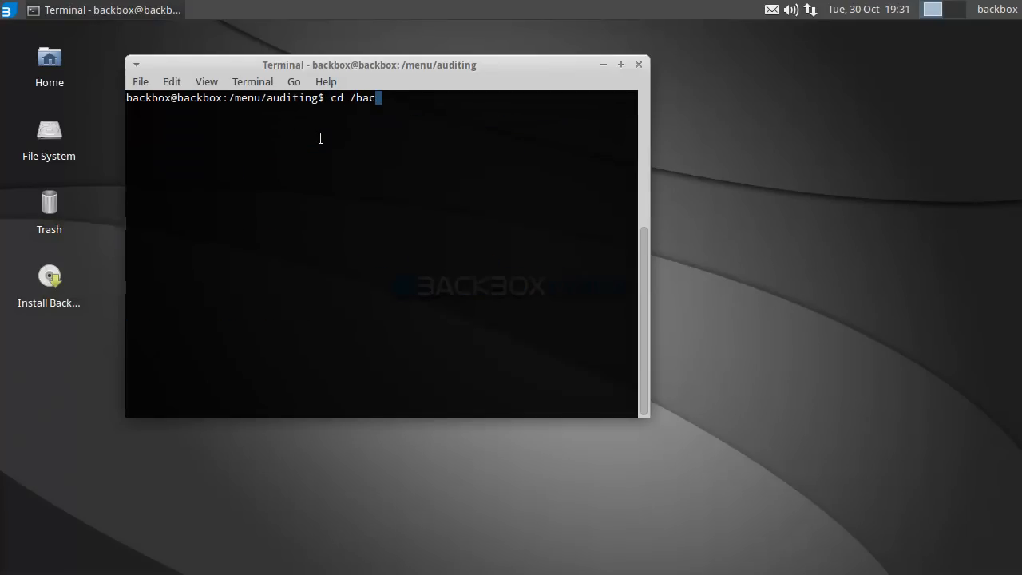
{"action": "type", "text": "kbox"}
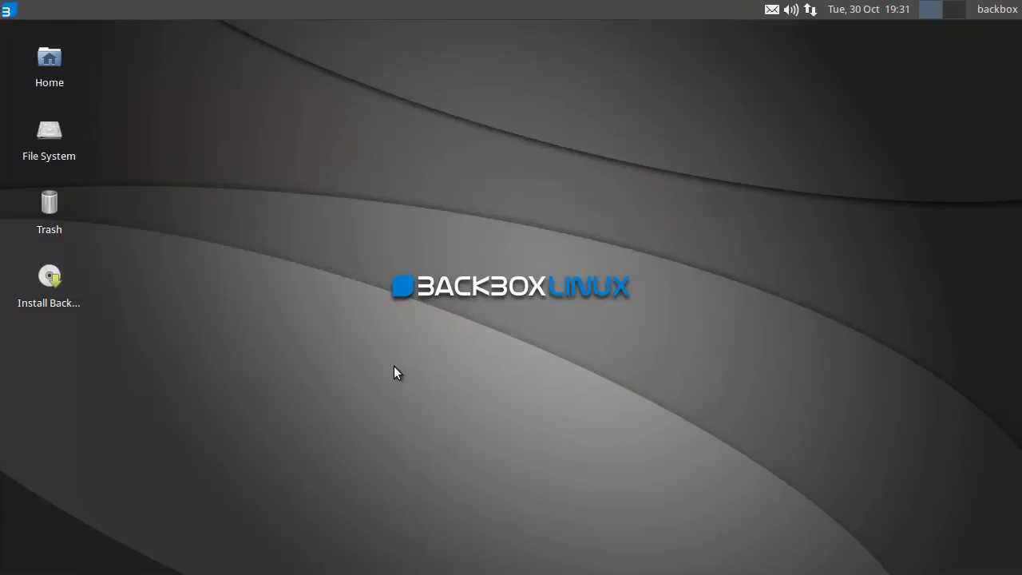
{"action": "left_click_drag", "start_coordinate": [399, 372], "coordinate": [684, 249]}
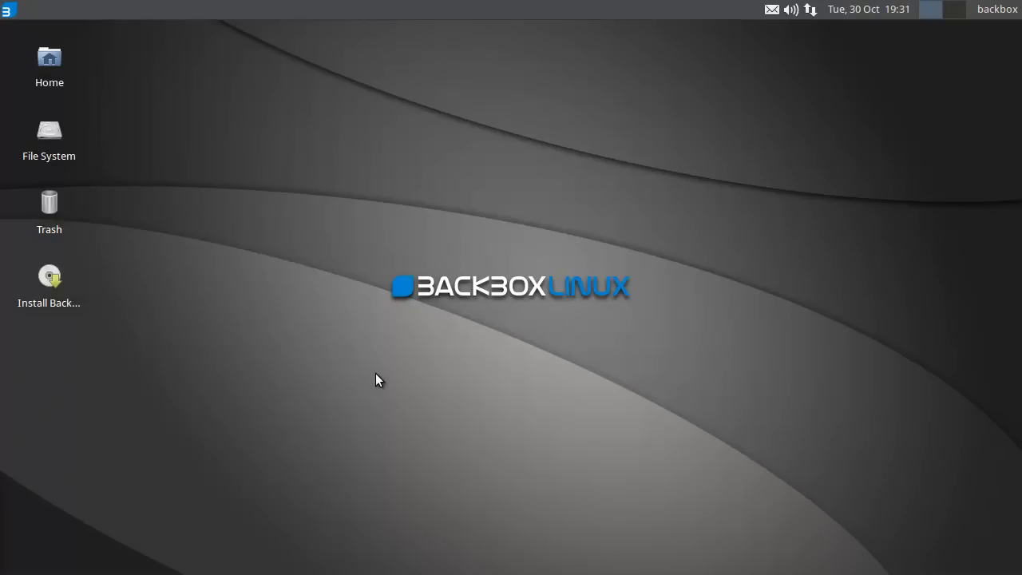
{"action": "mouse_move", "coordinate": [416, 332]}
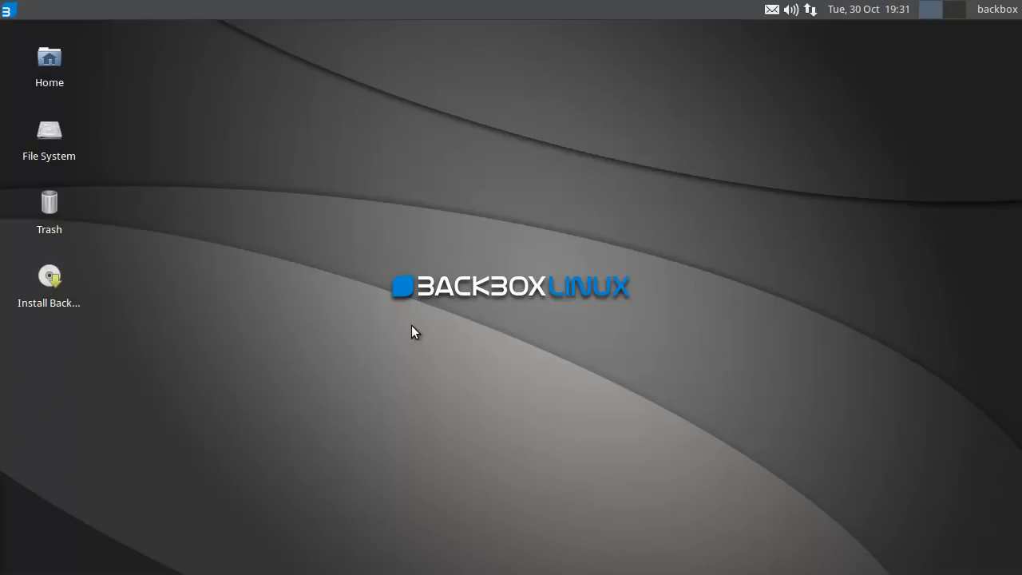